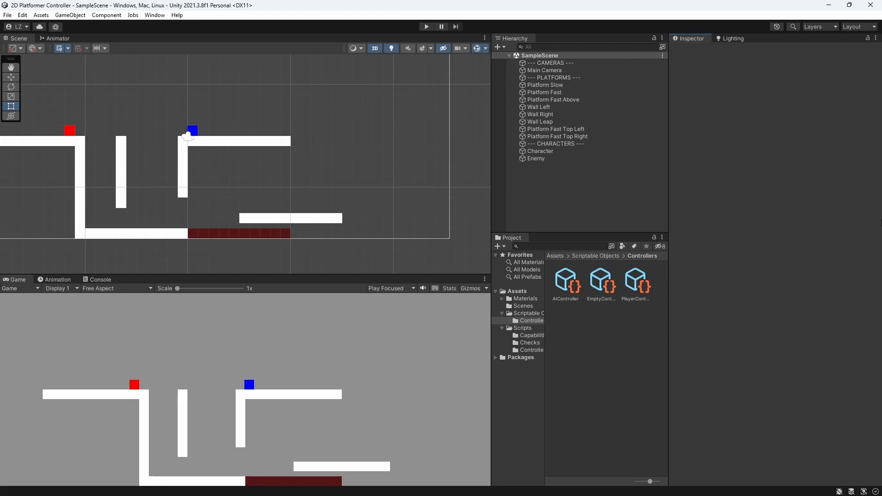
- Install the Input System package from the Package Manager and accept enabling the new input backends
{"action": "left_click", "coordinate": [155, 16]}
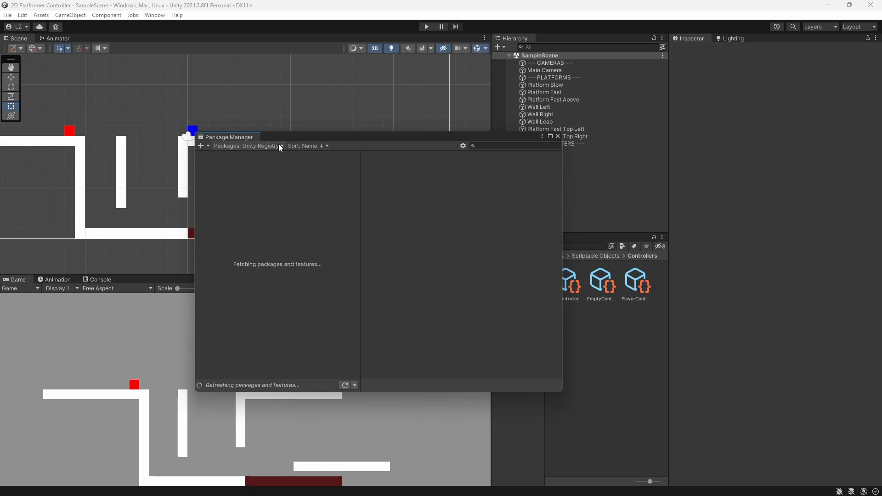
{"action": "type", "text": "Ino"}
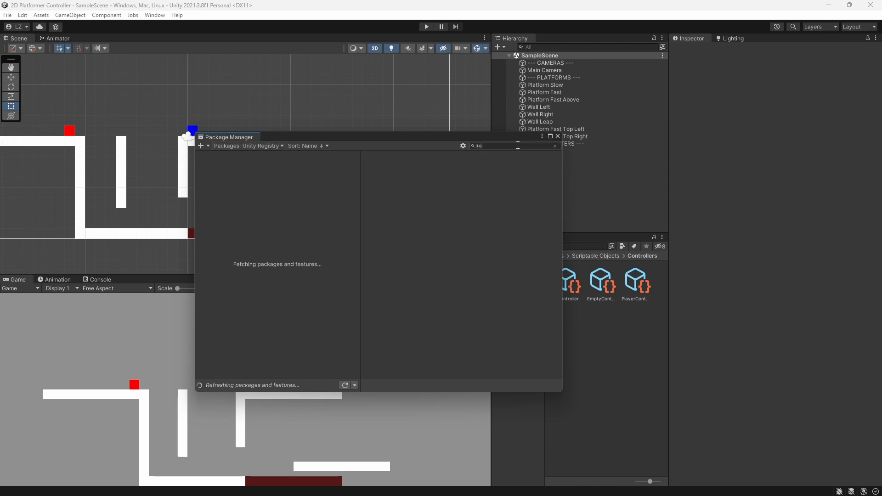
{"action": "type", "text": "ut"}
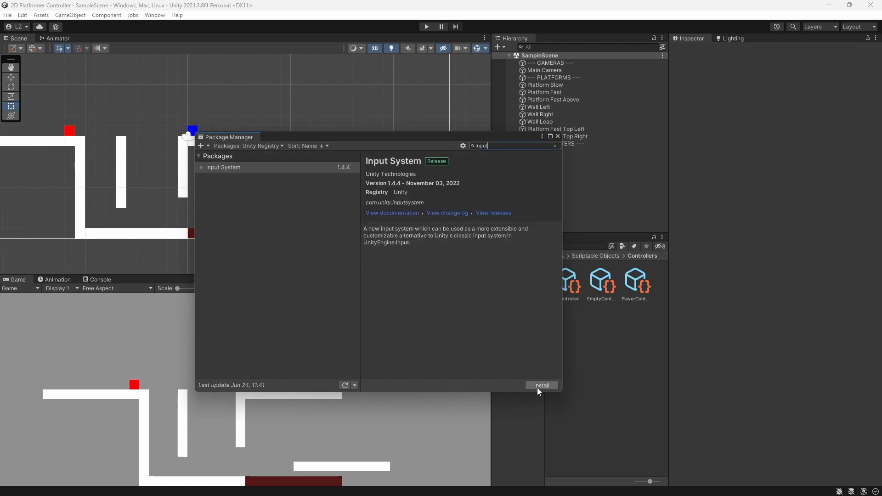
{"action": "mouse_move", "coordinate": [541, 385]}
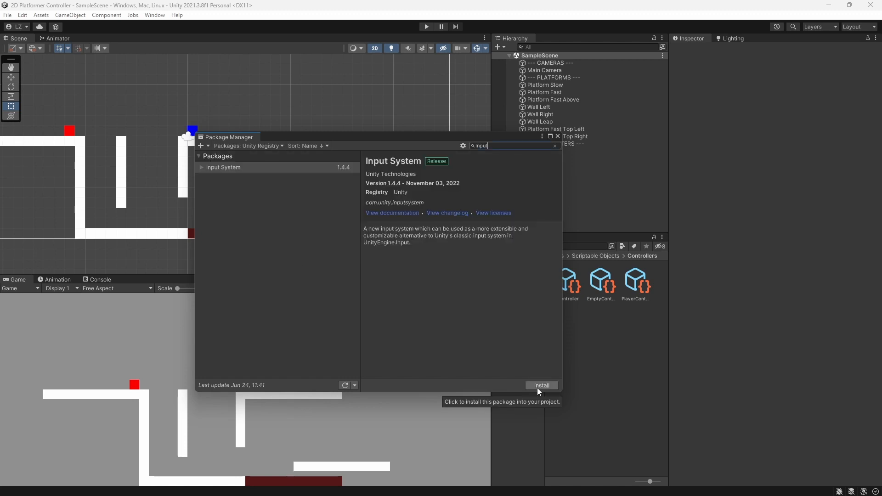
{"action": "left_click", "coordinate": [541, 385]}
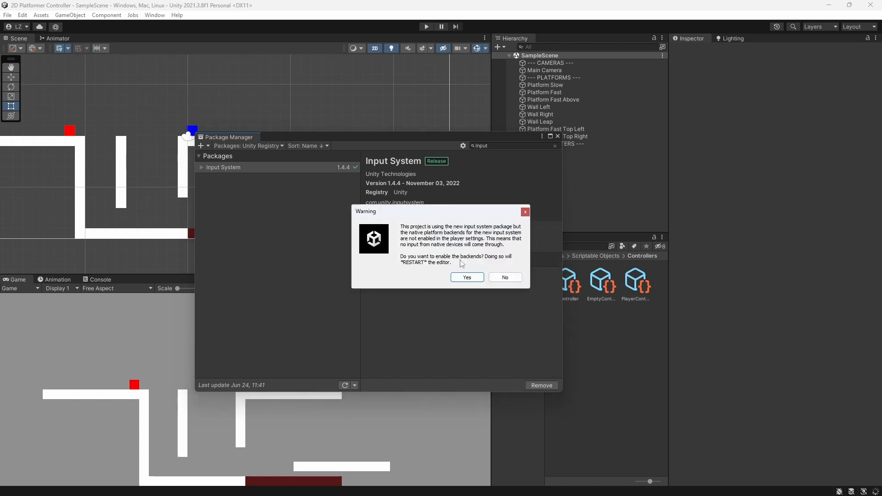
{"action": "left_click", "coordinate": [504, 278]}
{"action": "type", "text": "Setting"}
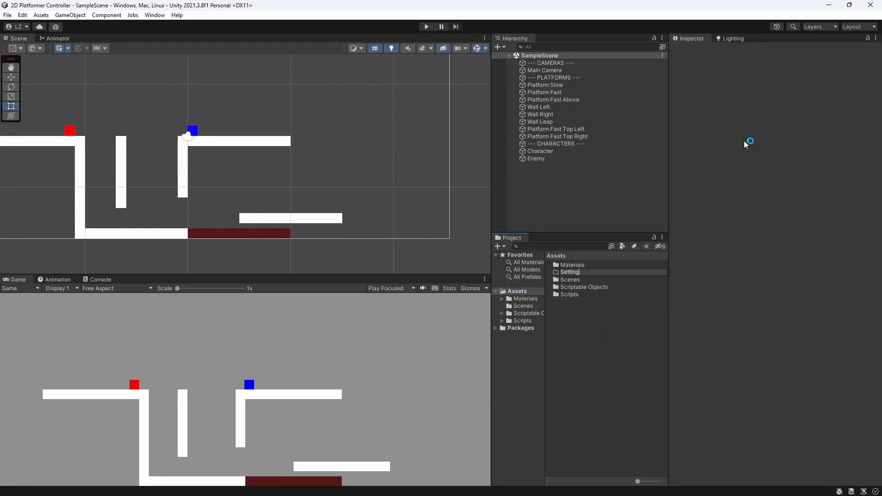
- Create an Input Actions asset named PlayerInputActions in Assets/Settings/Input
{"action": "left_click", "coordinate": [570, 294]}
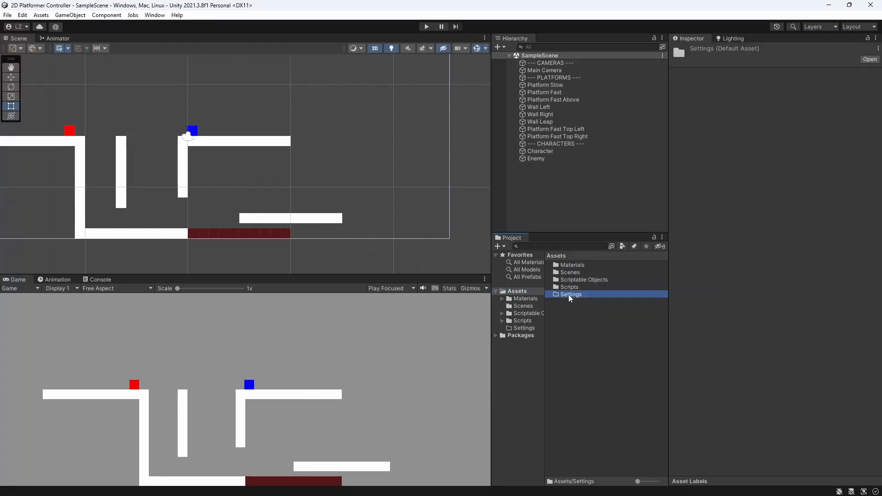
{"action": "double_click", "coordinate": [571, 294]}
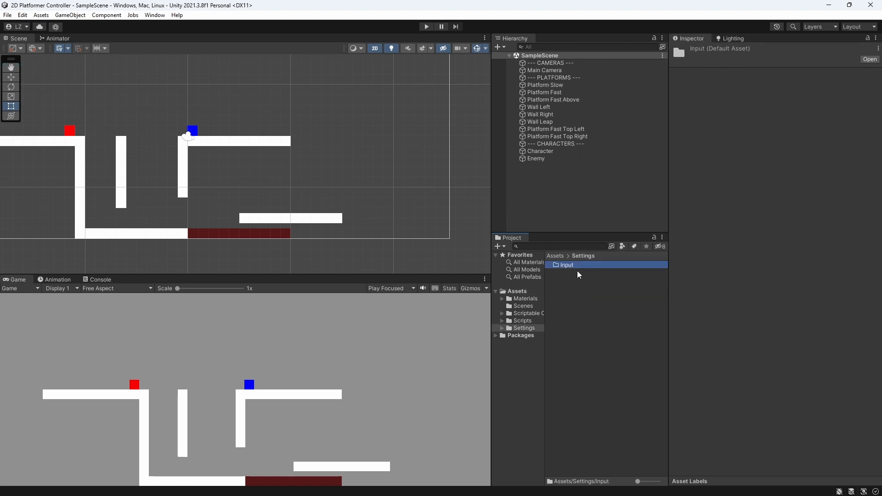
{"action": "right_click", "coordinate": [567, 264]}
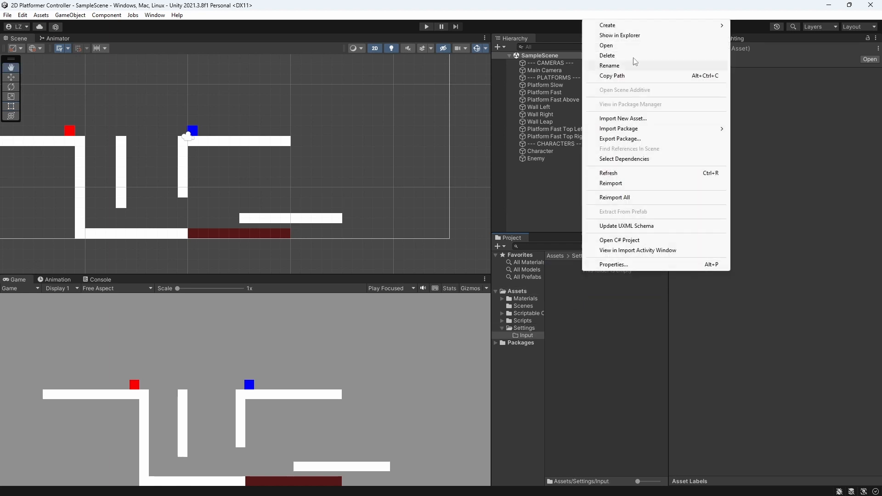
{"action": "left_click", "coordinate": [607, 25]}
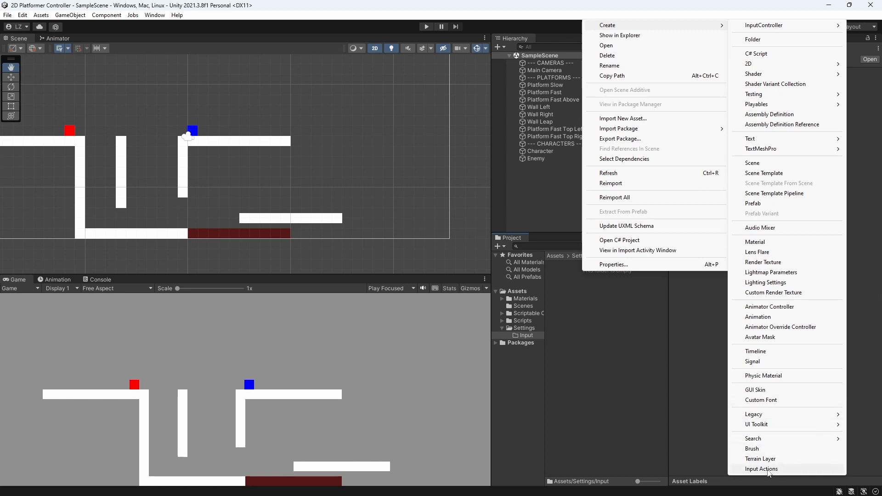
{"action": "left_click", "coordinate": [761, 469]}
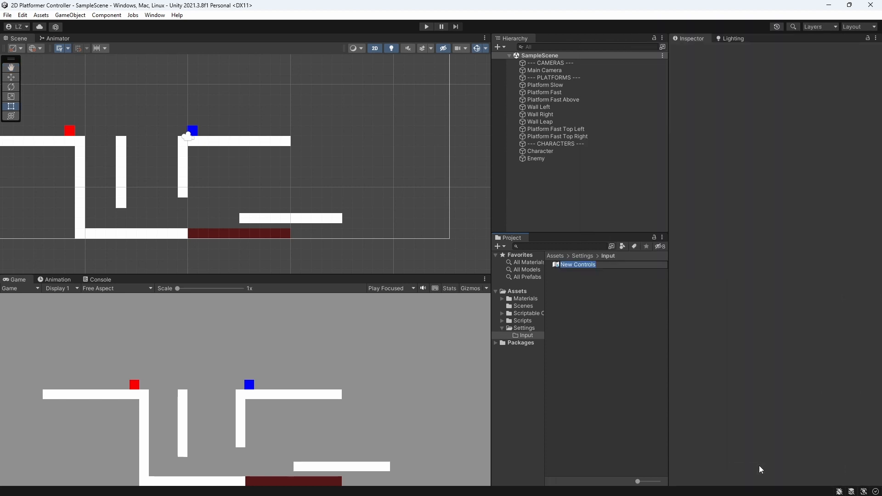
{"action": "type", "text": "PlayerInputActions"}
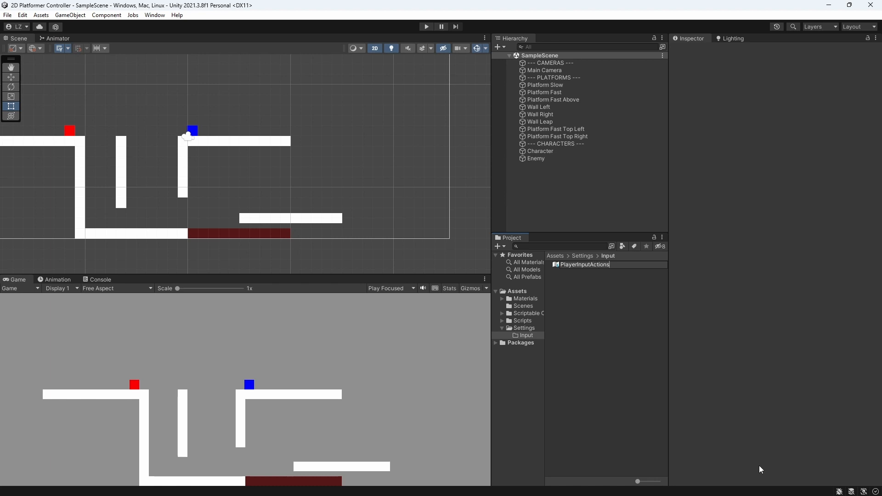
{"action": "left_click", "coordinate": [585, 265]}
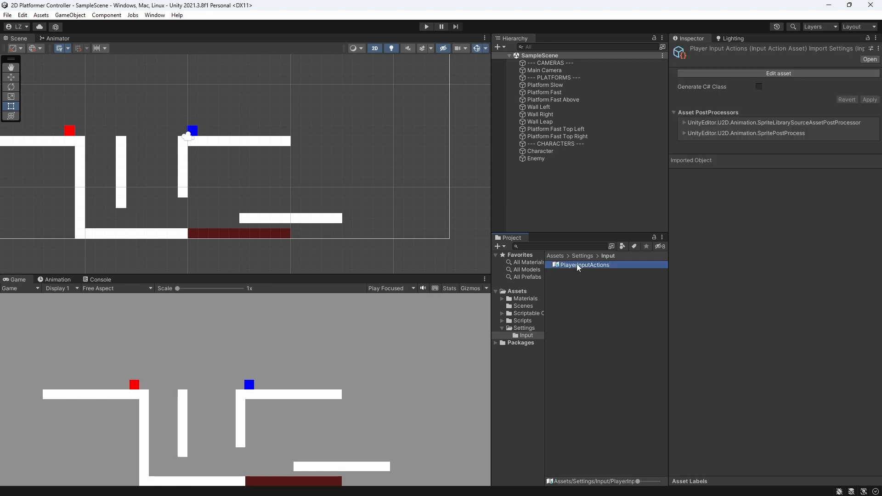
- Add an action map named Gameplay to PlayerInputActions
{"action": "double_click", "coordinate": [585, 265]}
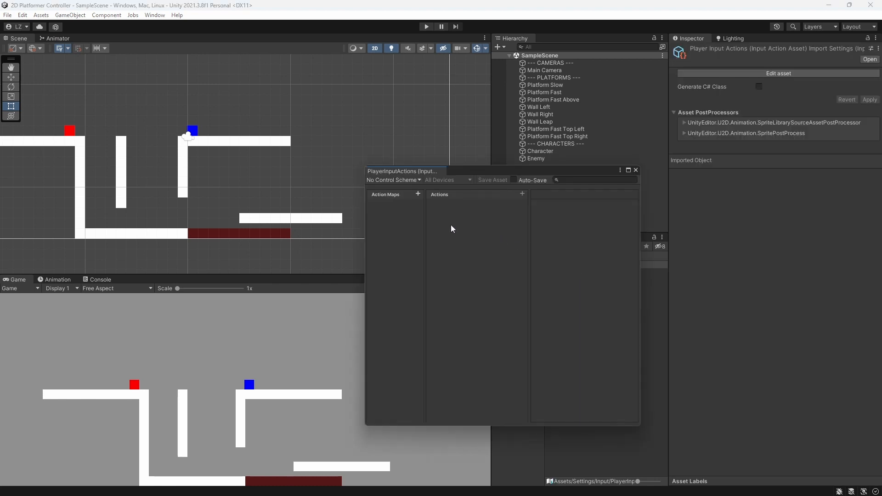
{"action": "left_click", "coordinate": [418, 194]}
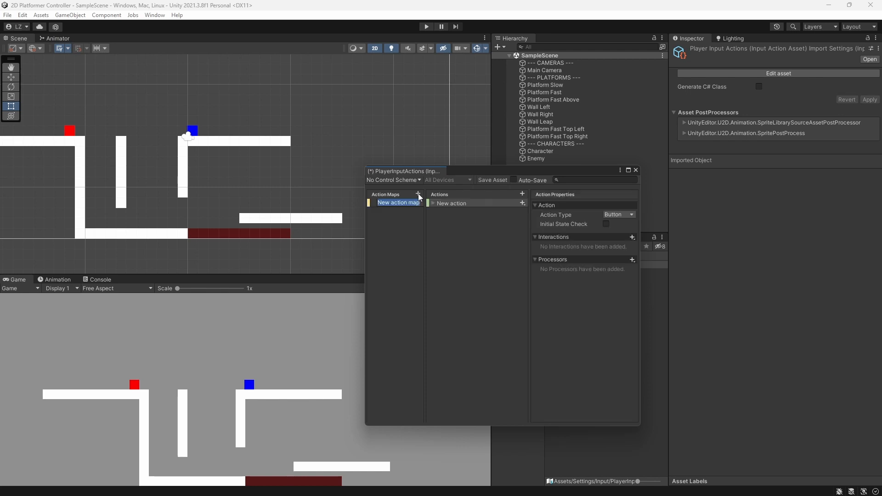
{"action": "type", "text": "Gameplay"}
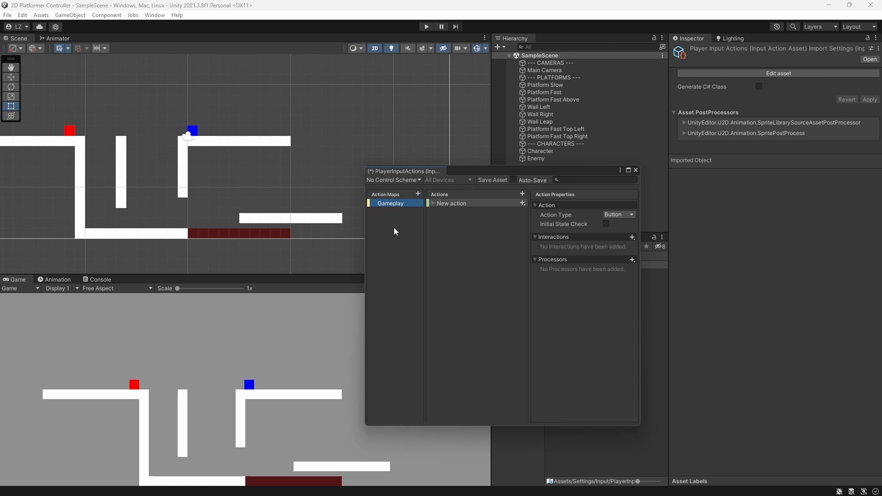
{"action": "mouse_move", "coordinate": [403, 233]}
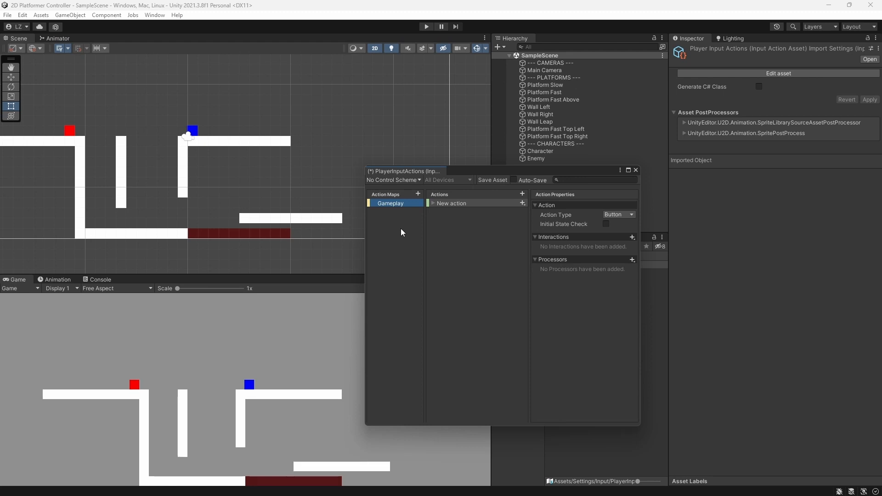
- Rename the action to Move with Action Type Value and Control Type Vector 2
{"action": "double_click", "coordinate": [450, 203]}
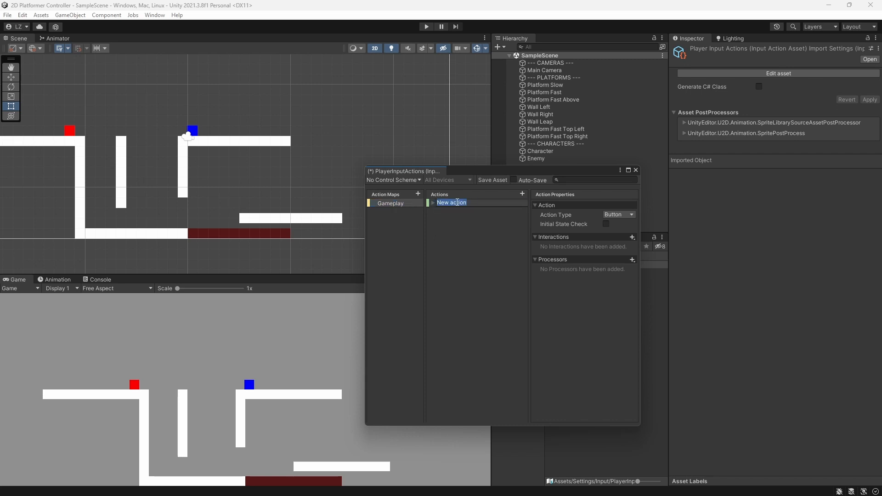
{"action": "type", "text": "Move"}
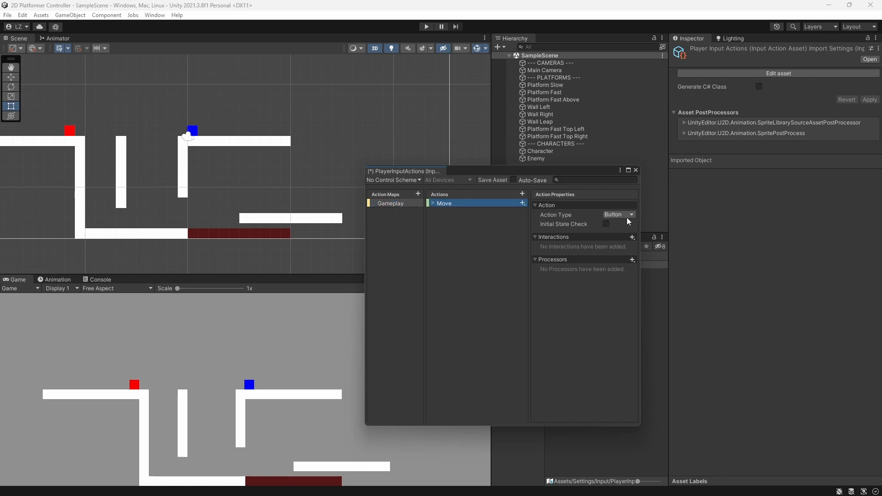
{"action": "left_click", "coordinate": [618, 214]}
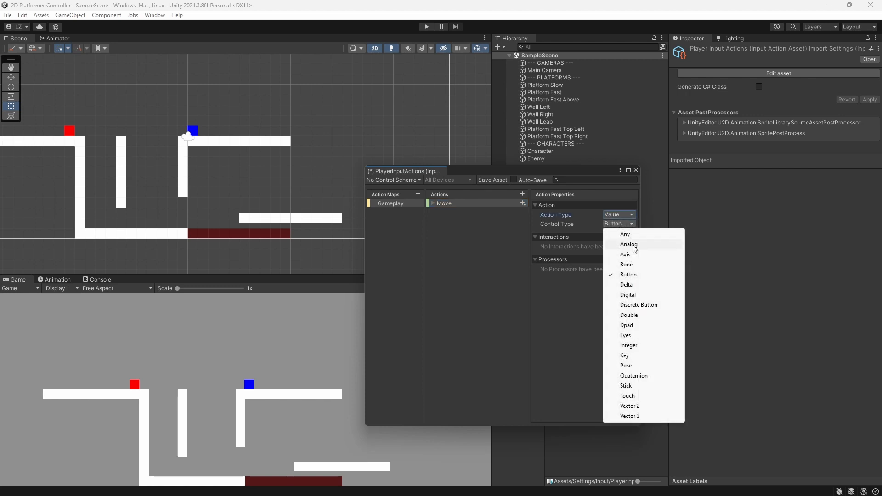
{"action": "mouse_move", "coordinate": [629, 405]}
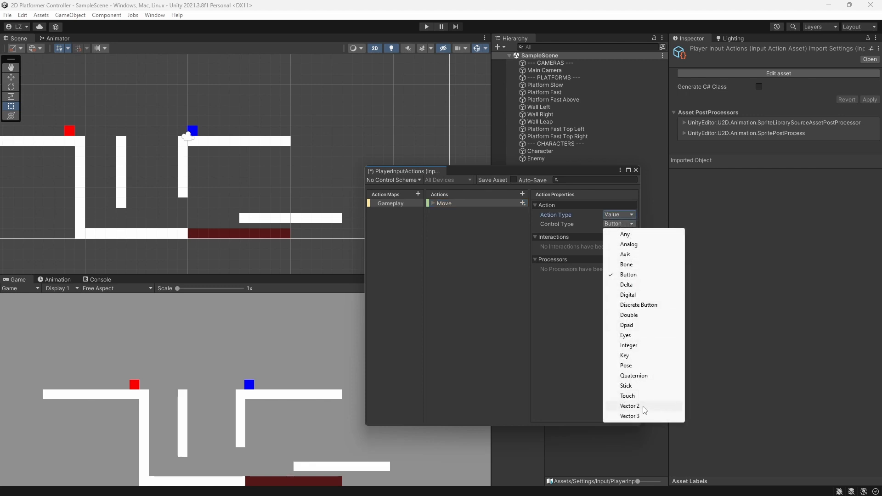
{"action": "left_click", "coordinate": [631, 406]}
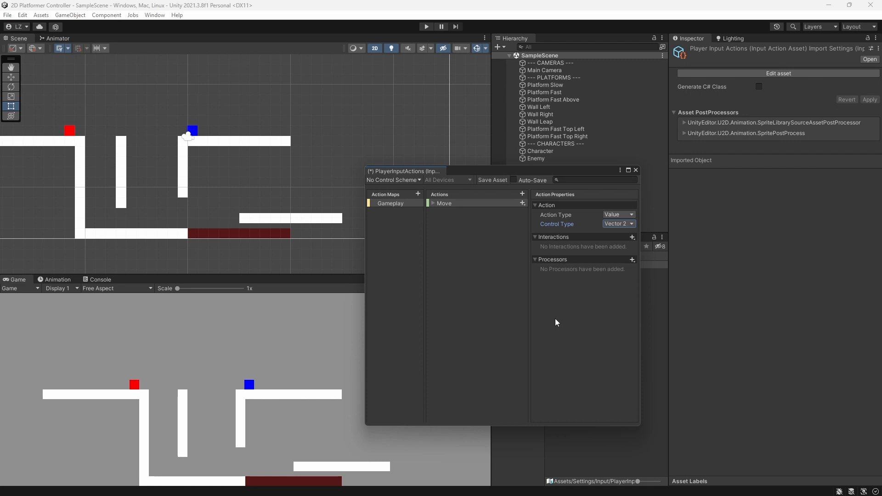
{"action": "left_click", "coordinate": [433, 203]}
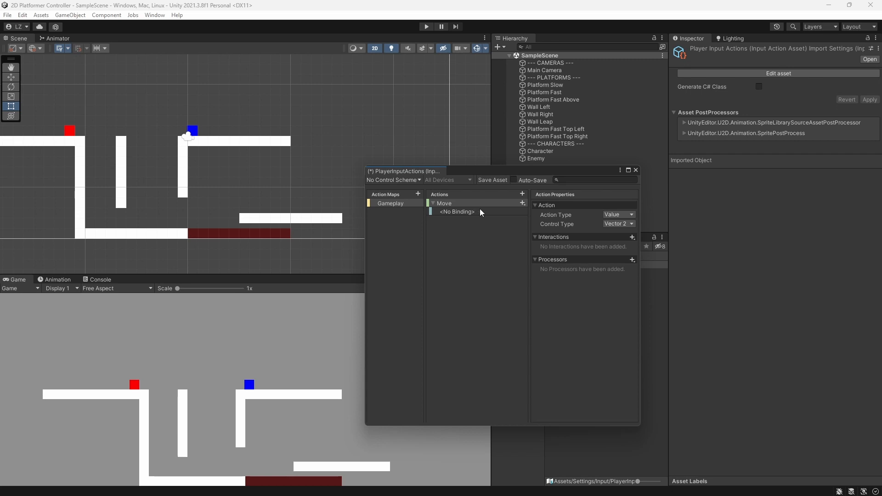
- Replace Move's empty binding with an up/down/left/right 2D Vector composite
{"action": "left_click", "coordinate": [456, 212]}
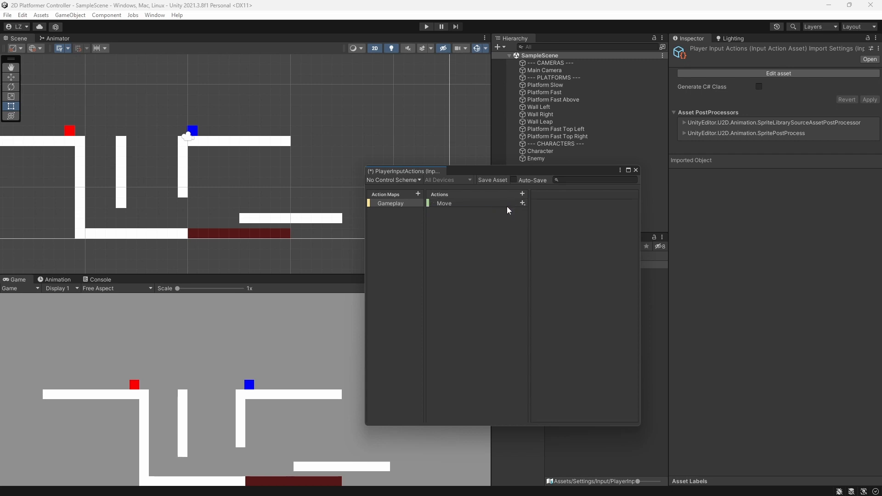
{"action": "left_click", "coordinate": [522, 194]}
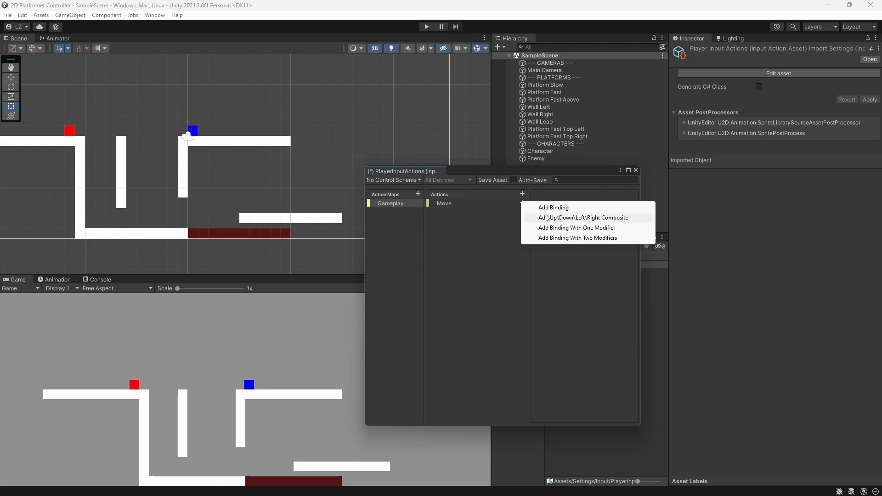
{"action": "left_click", "coordinate": [582, 218]}
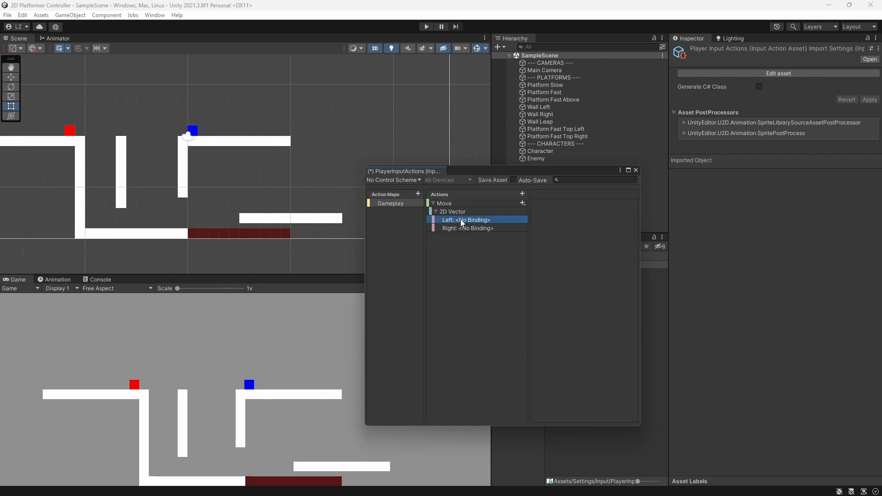
- Bind Left to the A key and Right to the D key, then rename the composite Keyboard Keys
{"action": "left_click", "coordinate": [466, 219]}
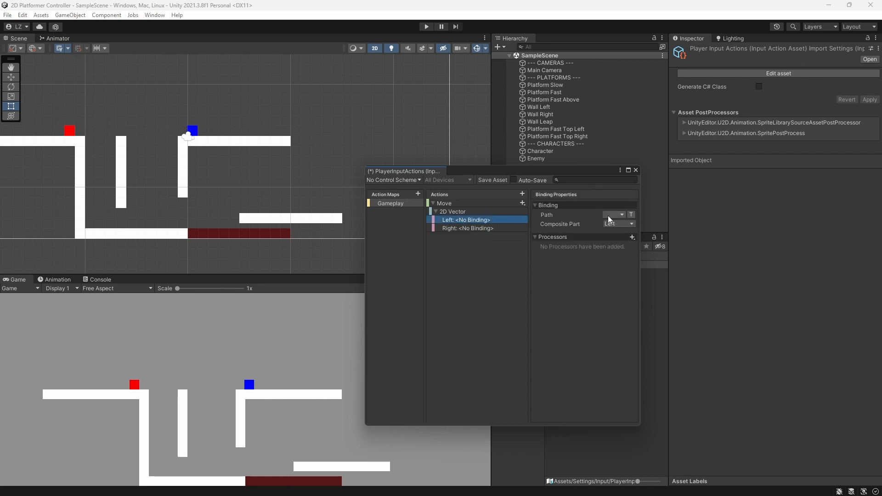
{"action": "left_click", "coordinate": [614, 224]}
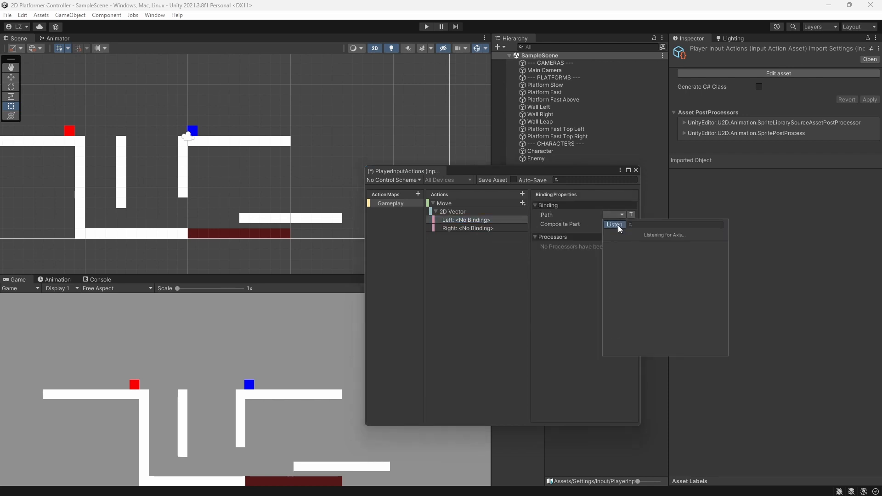
{"action": "key", "text": "a"}
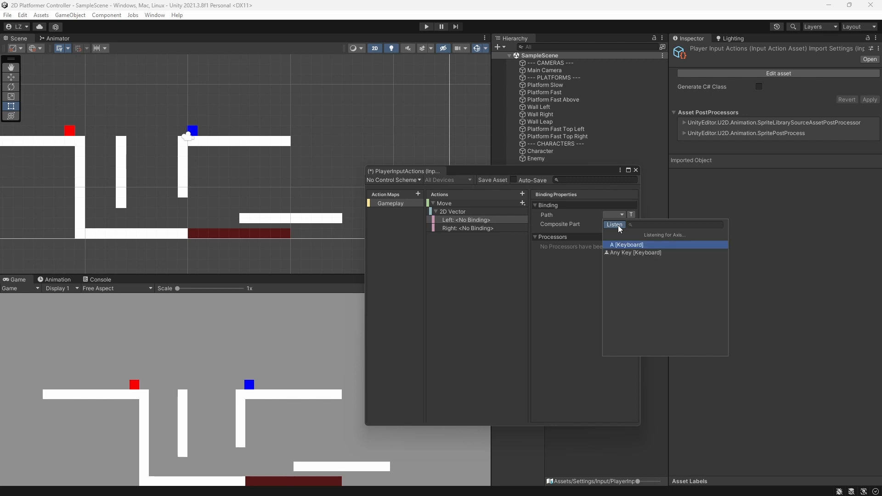
{"action": "left_click", "coordinate": [626, 244]}
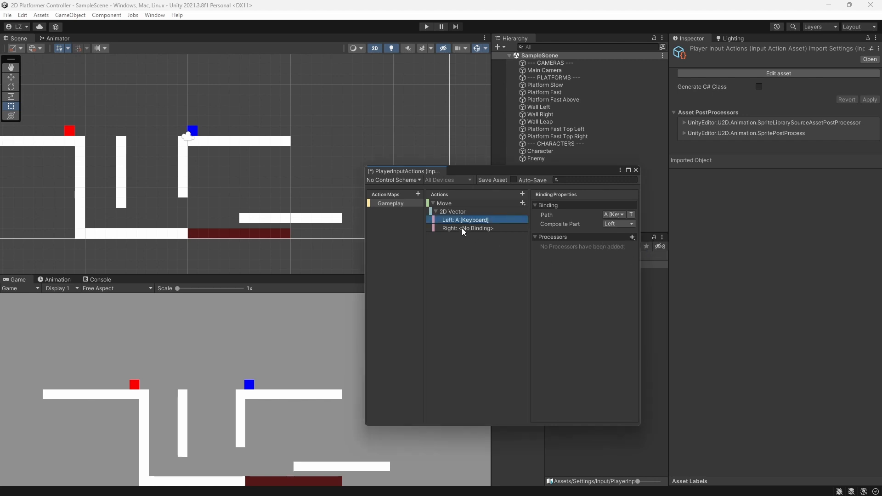
{"action": "left_click", "coordinate": [613, 214]}
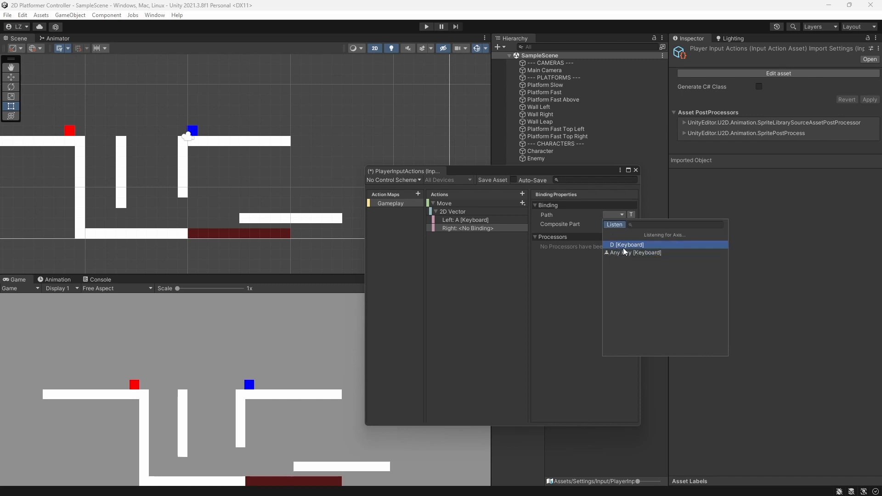
{"action": "left_click", "coordinate": [626, 244]}
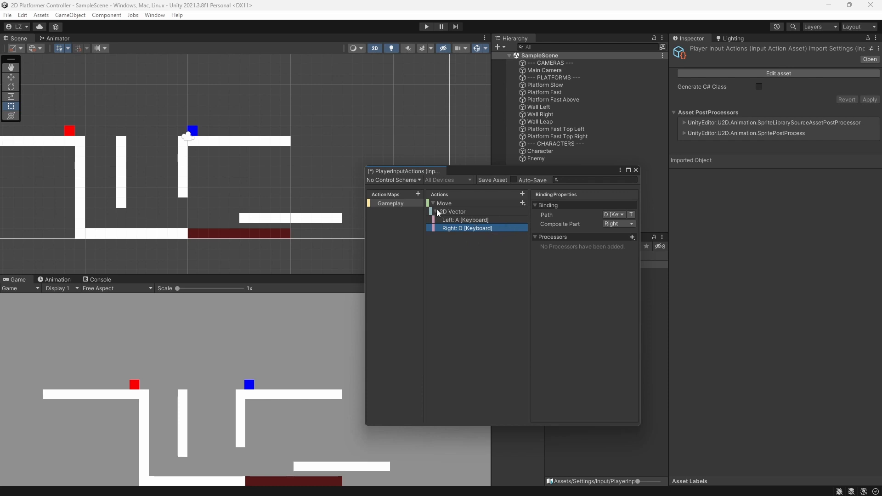
{"action": "left_click", "coordinate": [445, 203]}
{"action": "type", "text": "Keyboard Keys"}
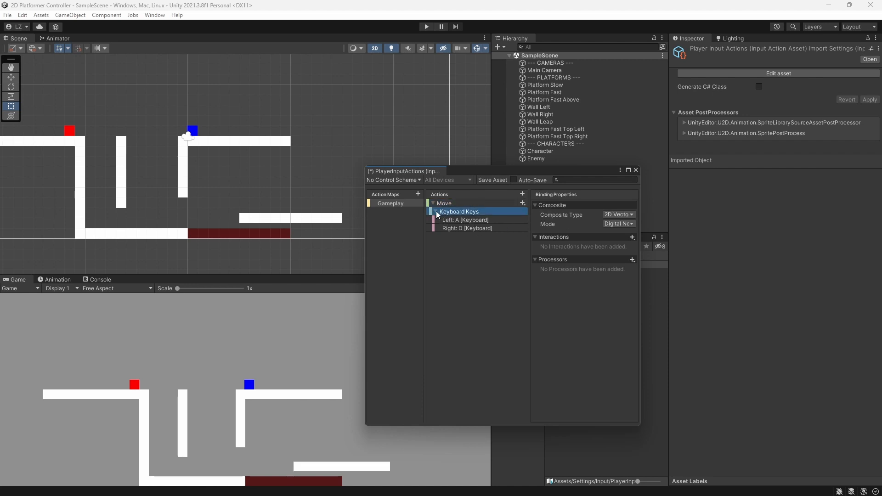
- Add a plain binding to Move and listen for the gamepad's left stick
{"action": "left_click", "coordinate": [522, 203]}
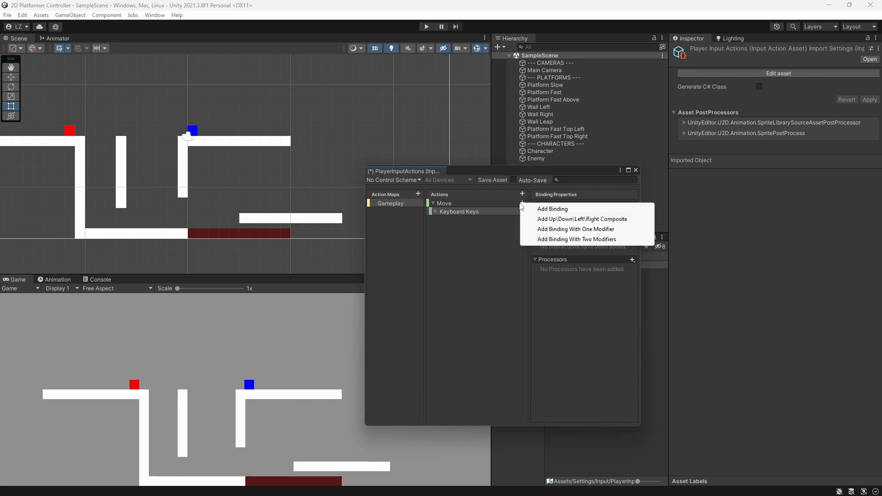
{"action": "mouse_move", "coordinate": [552, 209]}
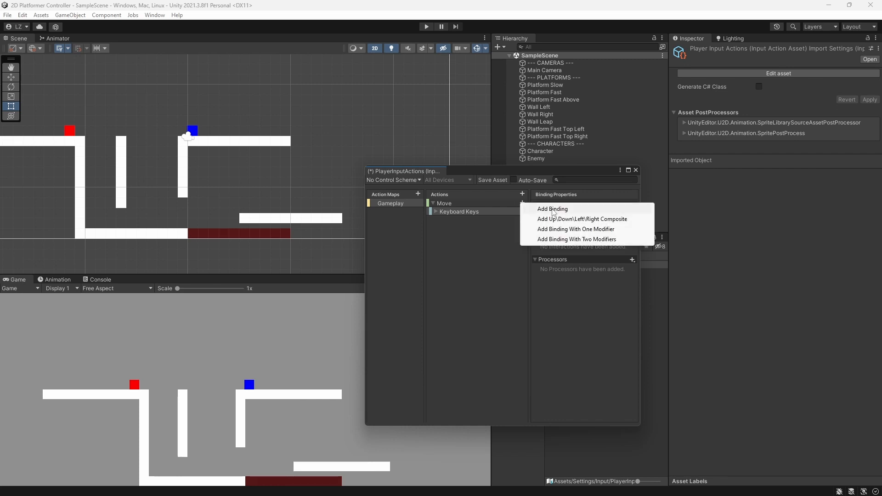
{"action": "left_click", "coordinate": [552, 208]}
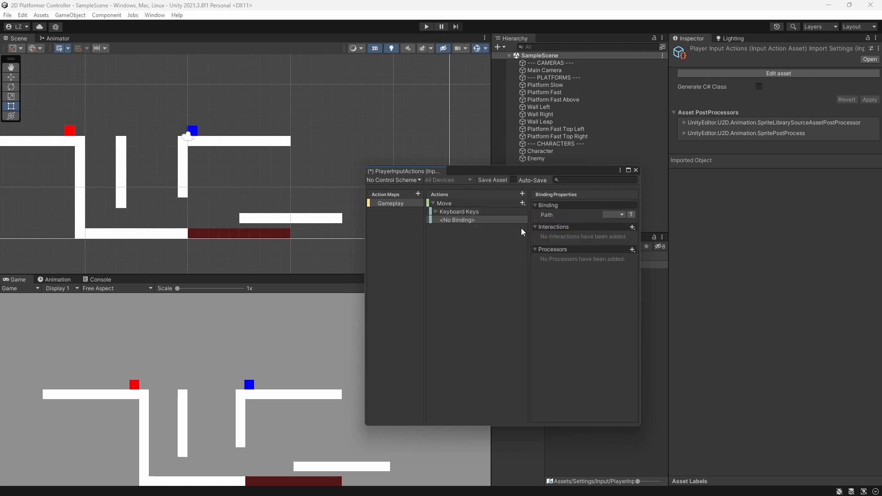
{"action": "left_click", "coordinate": [620, 216]}
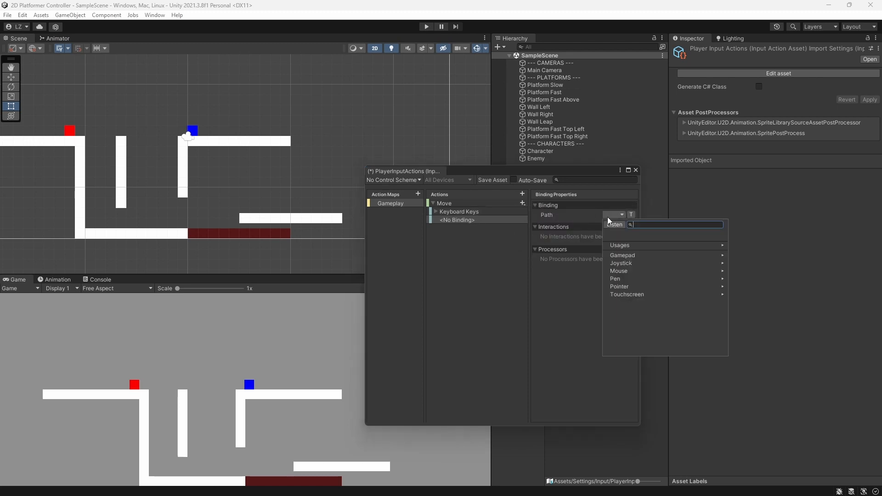
{"action": "left_click", "coordinate": [613, 224]}
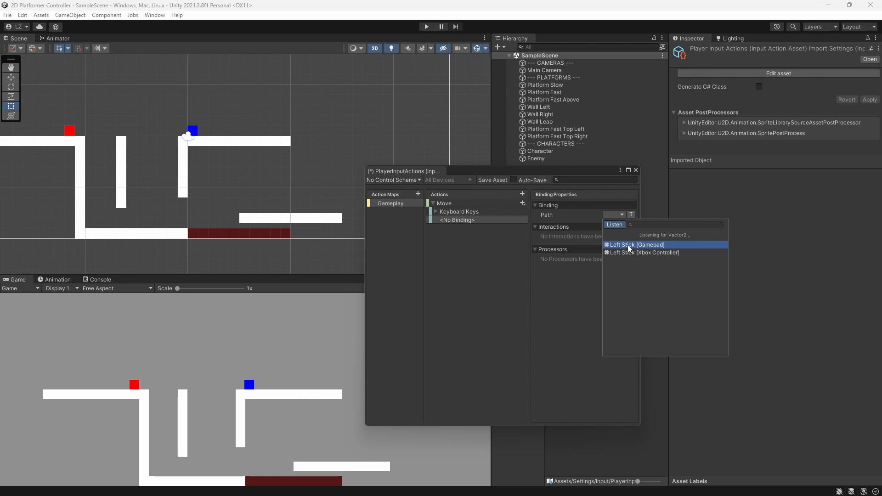
- Assign Left Stick [Gamepad] to Move's binding and add a new action named Jump
{"action": "left_click", "coordinate": [636, 245]}
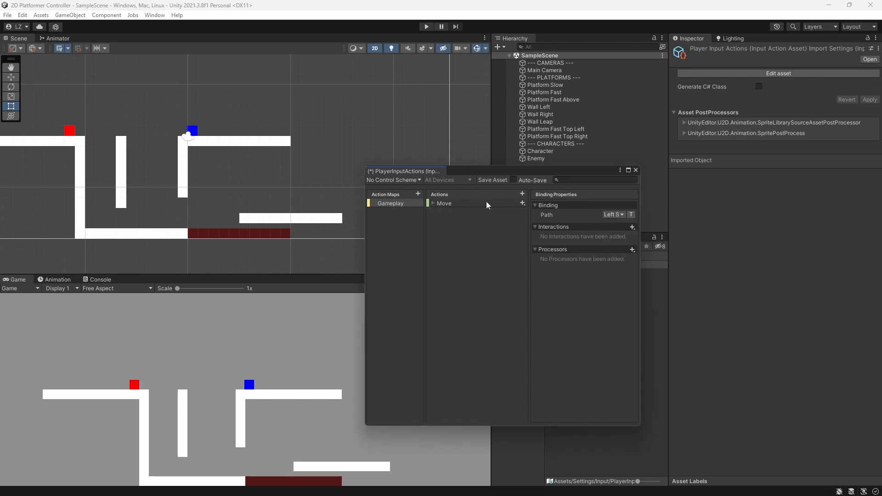
{"action": "left_click", "coordinate": [522, 194]}
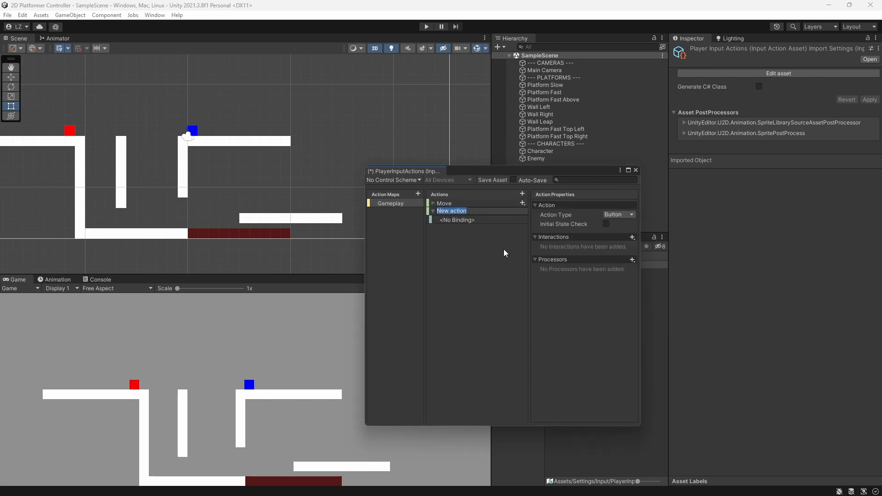
{"action": "type", "text": "Jump"}
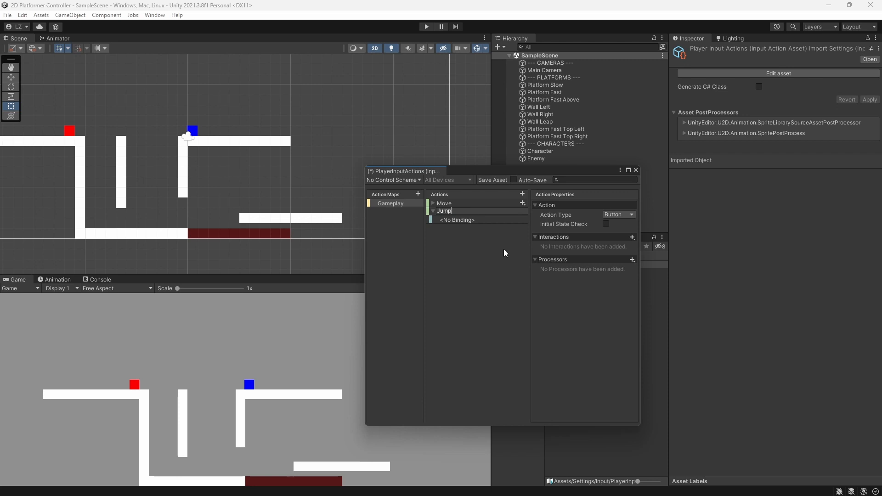
{"action": "left_click", "coordinate": [443, 212]}
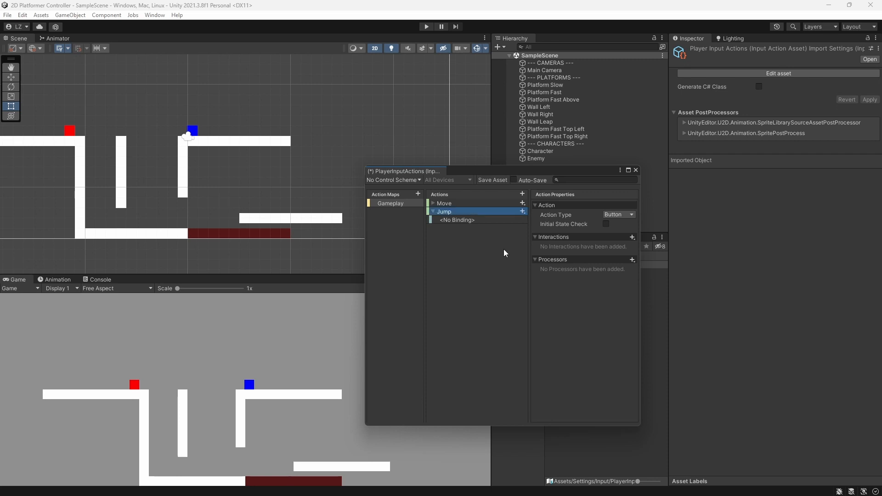
{"action": "mouse_move", "coordinate": [647, 222]}
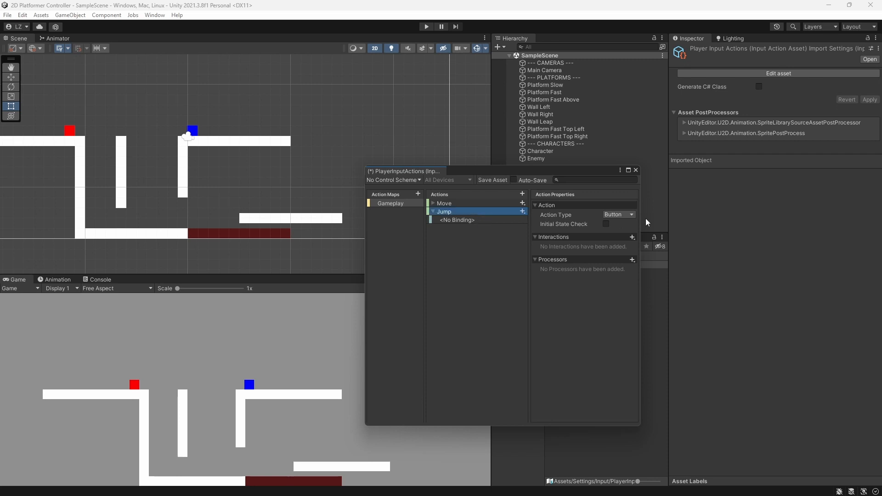
- Bind Jump to the Space key and the gamepad's Button South
{"action": "left_click", "coordinate": [457, 220]}
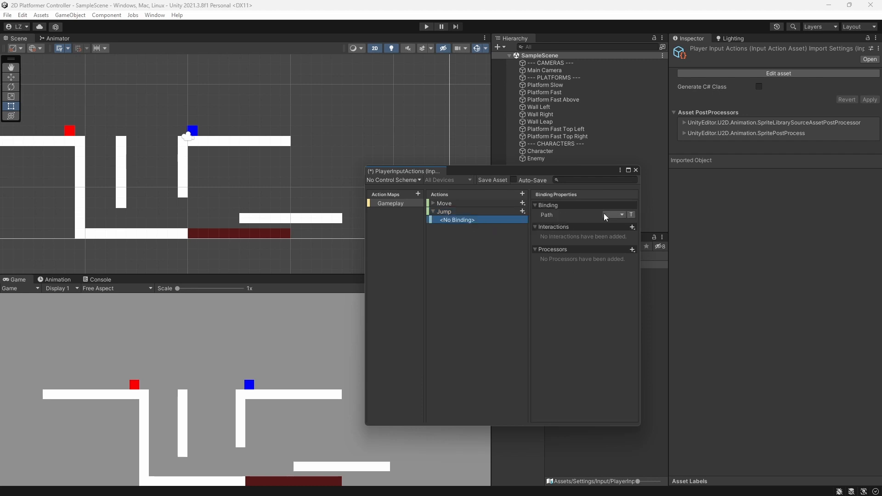
{"action": "left_click", "coordinate": [622, 215]}
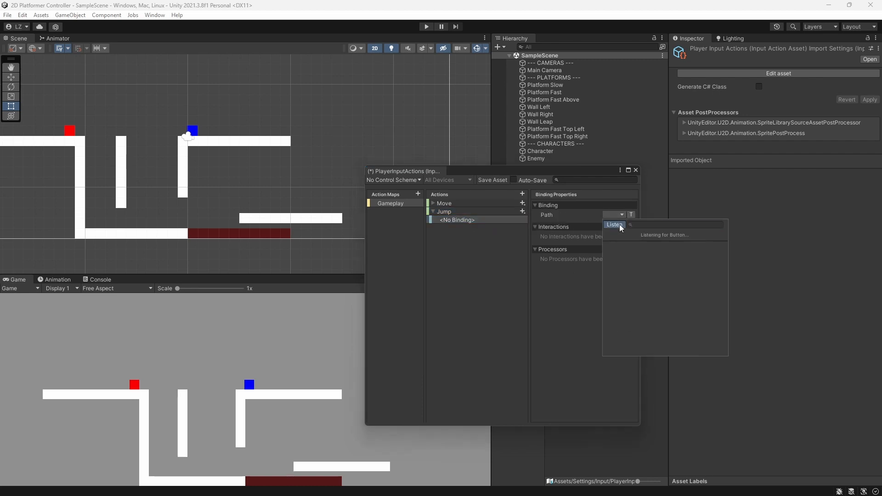
{"action": "key", "text": "space"}
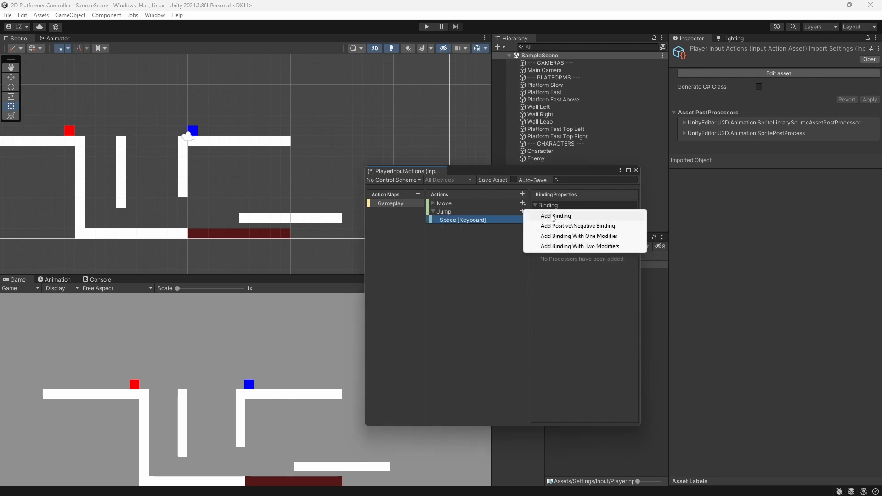
{"action": "left_click", "coordinate": [555, 215]}
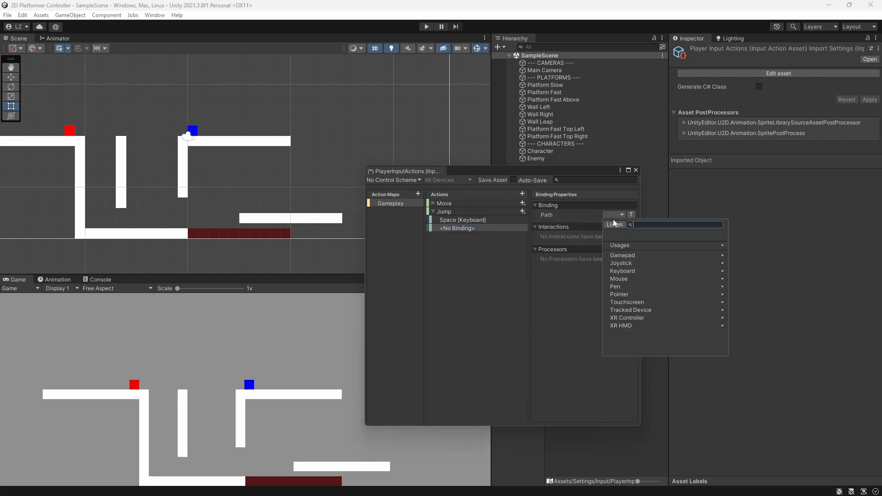
{"action": "left_click", "coordinate": [614, 224]}
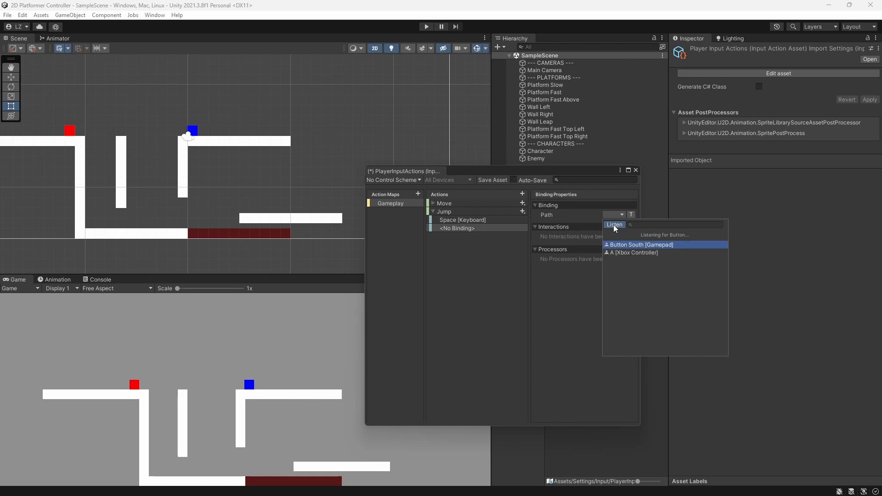
{"action": "left_click", "coordinate": [640, 245]}
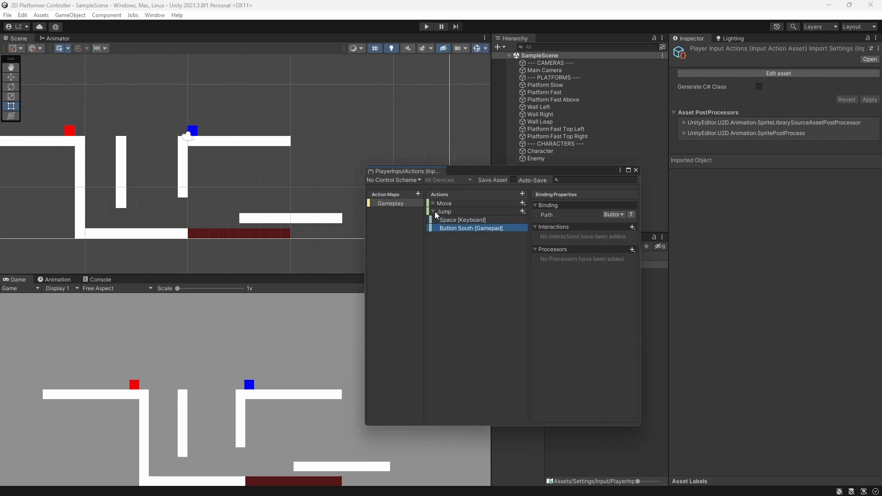
{"action": "left_click", "coordinate": [432, 211]}
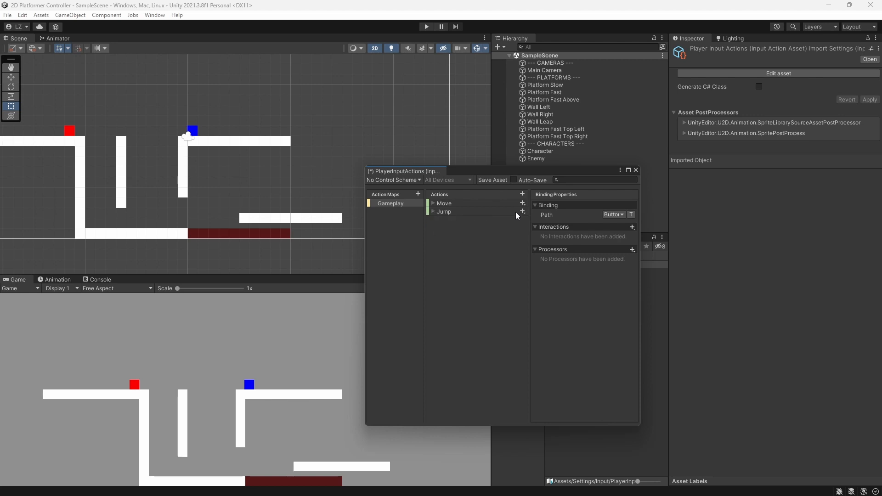
- Save the input actions asset and generate a PlayerInputActions C# class from it
{"action": "left_click", "coordinate": [491, 180]}
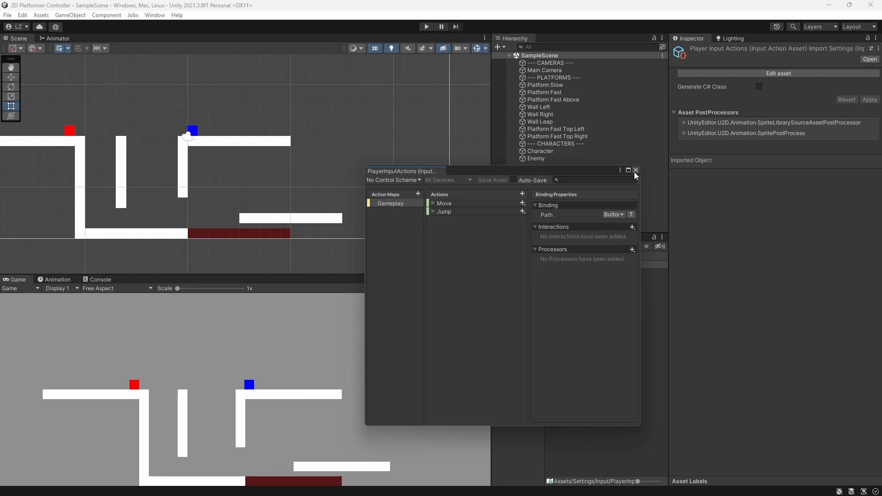
{"action": "mouse_move", "coordinate": [635, 175]}
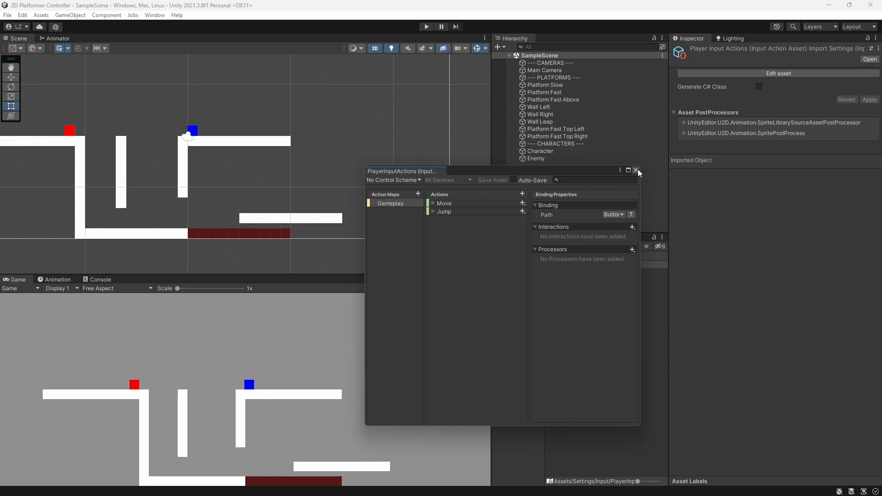
{"action": "left_click", "coordinate": [636, 171]}
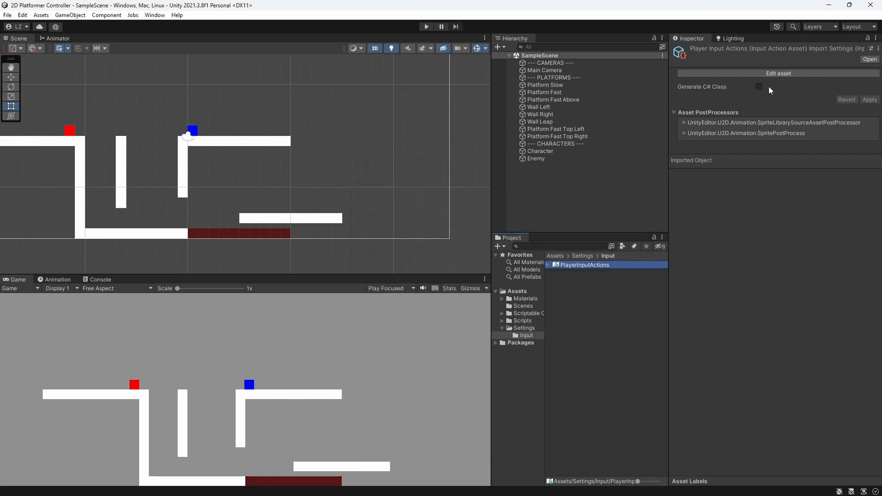
{"action": "mouse_move", "coordinate": [720, 94]}
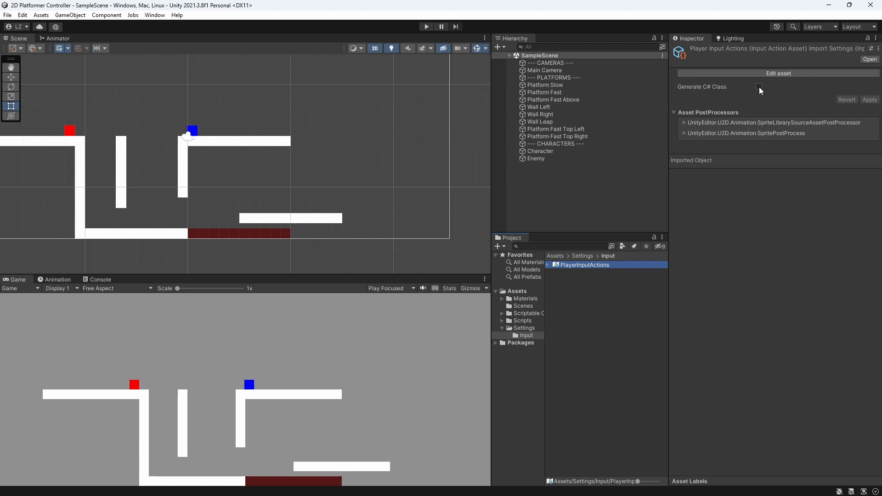
{"action": "left_click", "coordinate": [759, 86]}
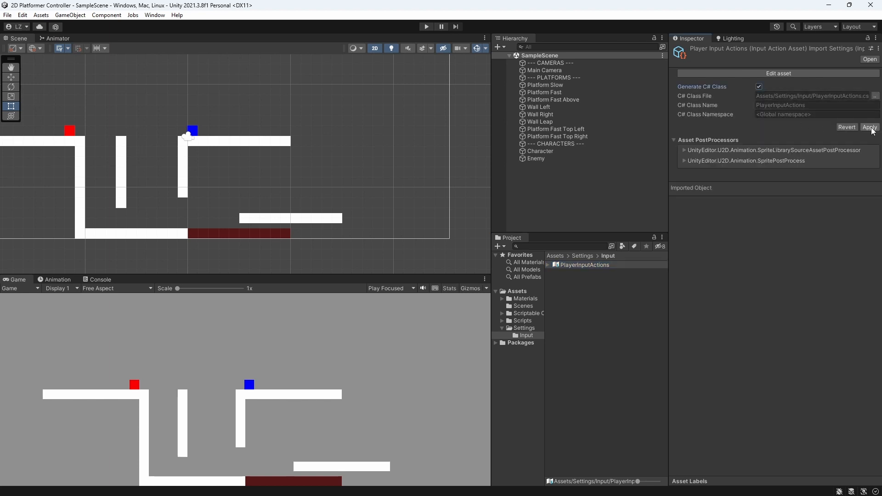
{"action": "left_click", "coordinate": [869, 127]}
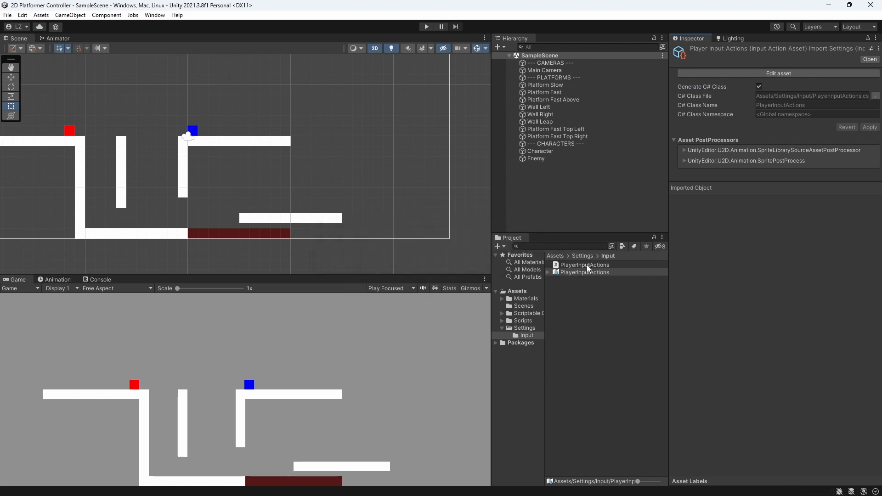
{"action": "left_click", "coordinate": [586, 264]}
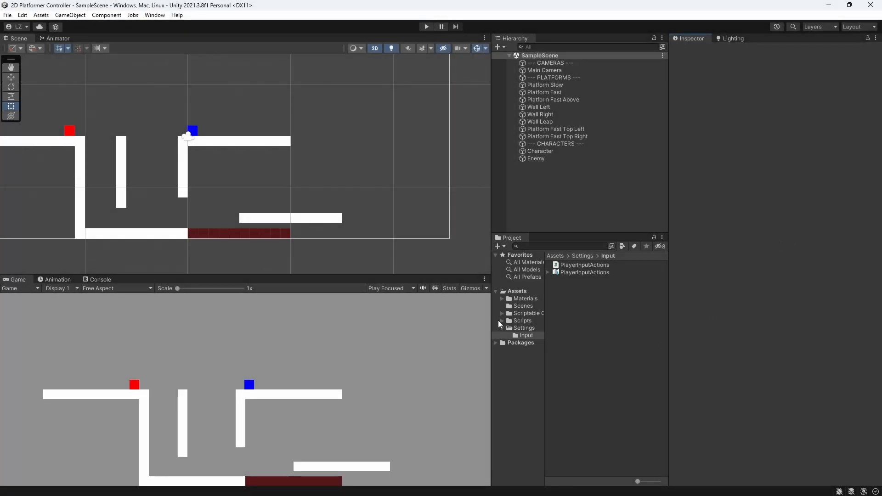
- Open Scripts/Controllers/PlayerController in Visual Studio
{"action": "left_click", "coordinate": [502, 321]}
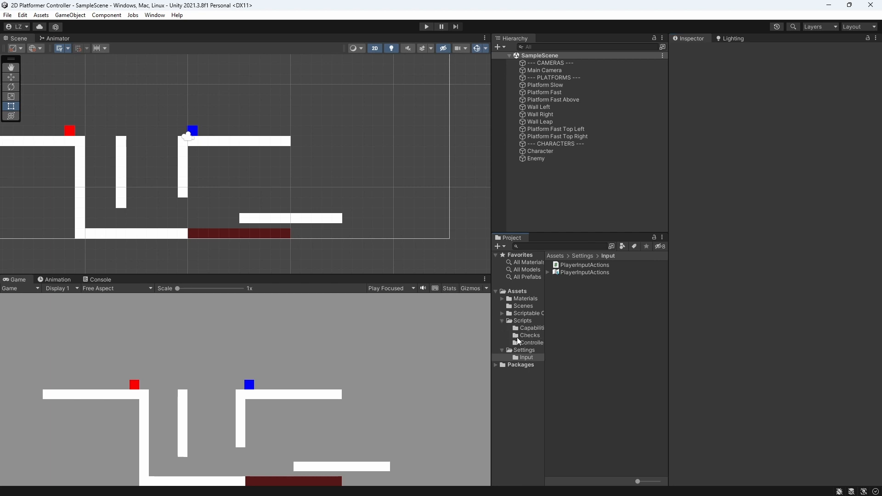
{"action": "left_click", "coordinate": [532, 342]}
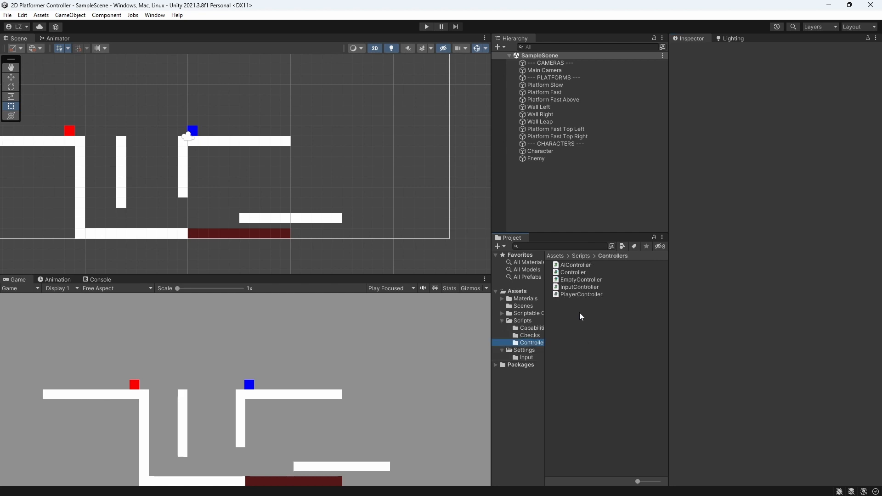
{"action": "left_click", "coordinate": [581, 294]}
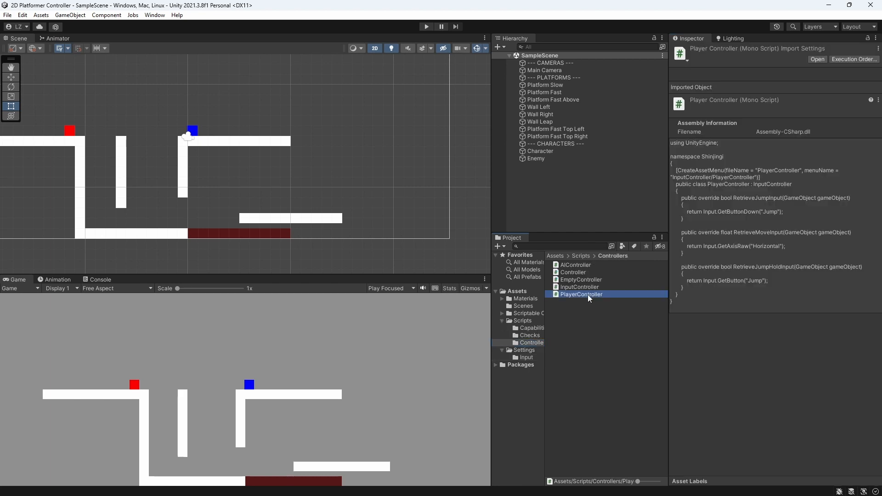
{"action": "double_click", "coordinate": [580, 294]}
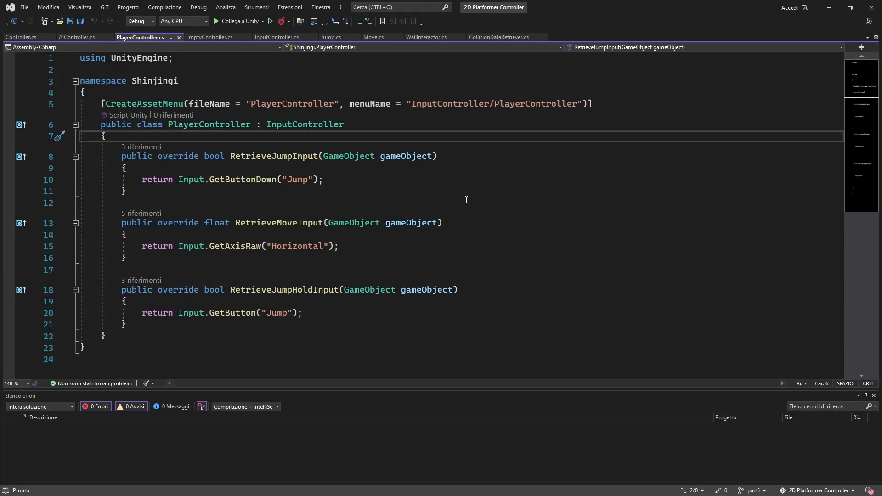
- Add a PlayerInputActions field created in OnEnable with the Gameplay map enabled
{"action": "type", "text": "private"}
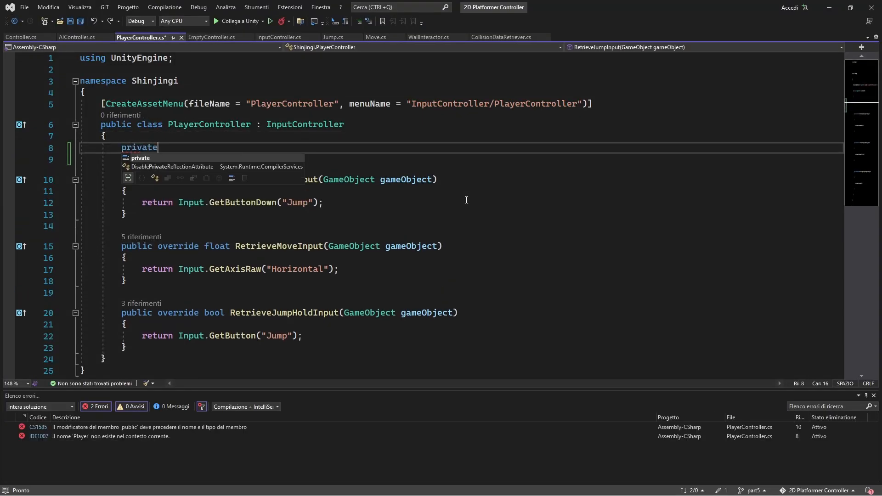
{"action": "type", "text": "PlayerInputActions _inputActions;"}
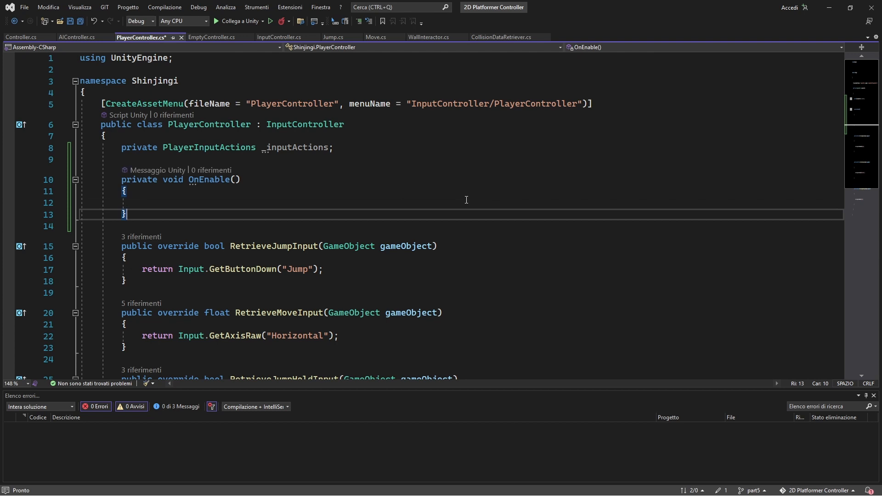
{"action": "type", "text": "_inputActions = new PlayerInputActions();"}
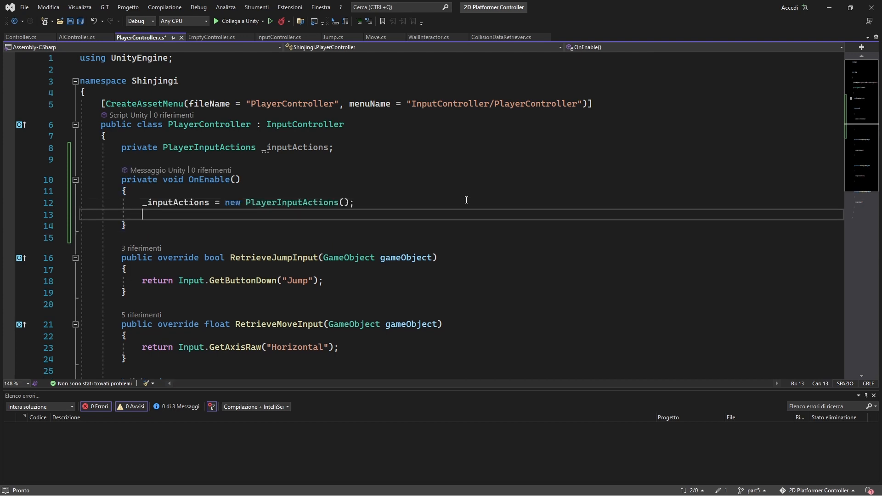
{"action": "type", "text": "_inputActions.Gameplay.Enable();"}
{"action": "type", "text": "_inputActions.Gameplay.Jump.started += JumpStarted;"}
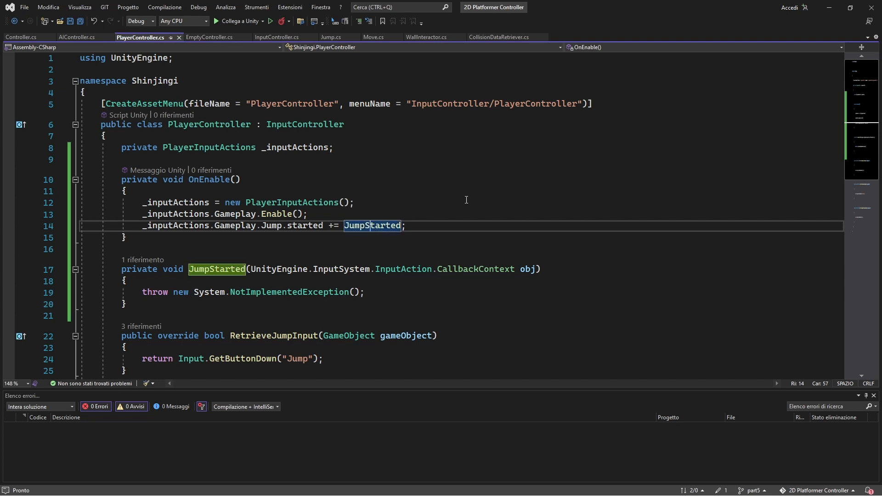
{"action": "mouse_move", "coordinate": [312, 304]}
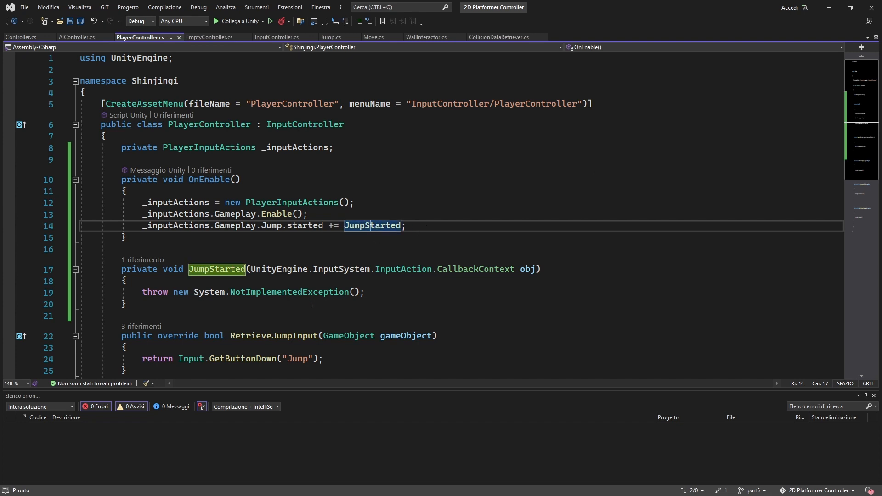
- Add a bool _isJumping field and a JumpStarted handler setting it true
{"action": "type", "text": "private bool _"}
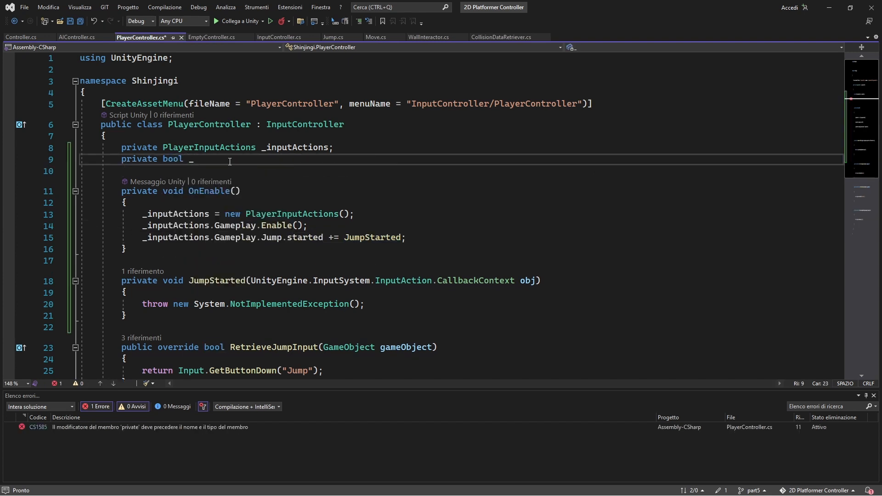
{"action": "type", "text": "isJumping;"}
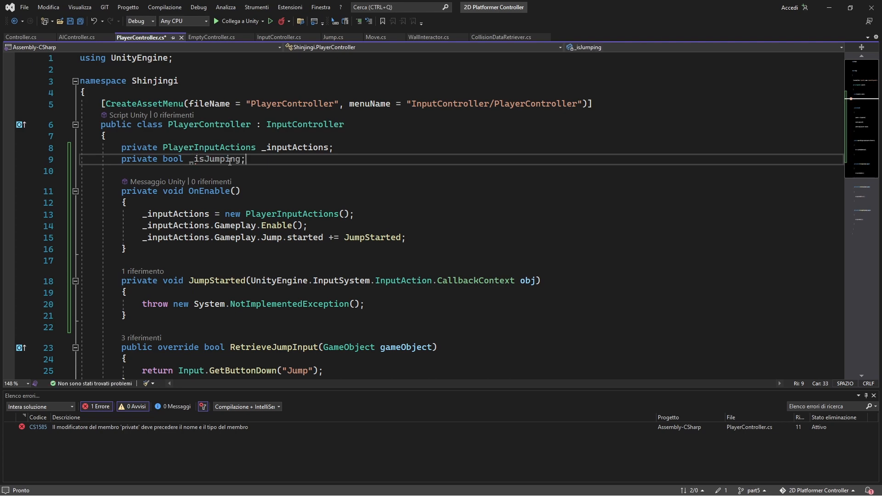
{"action": "type", "text": "_isJumping = true;"}
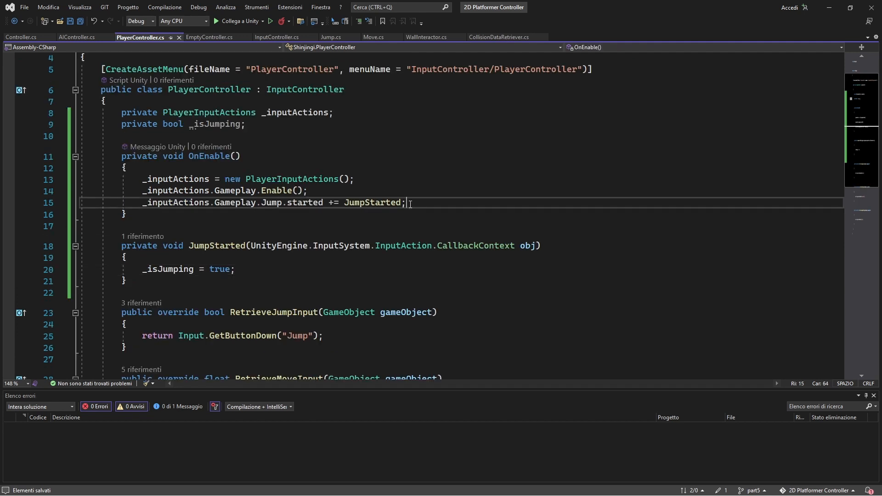
- Subscribe JumpCanceled to Gameplay.Jump.canceled and set _isJumping = false in it
{"action": "key", "text": "Enter"}
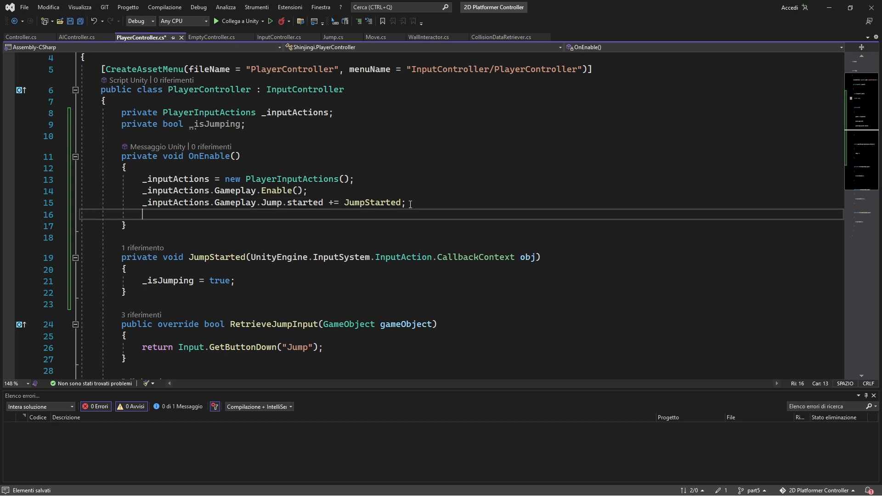
{"action": "type", "text": "_"}
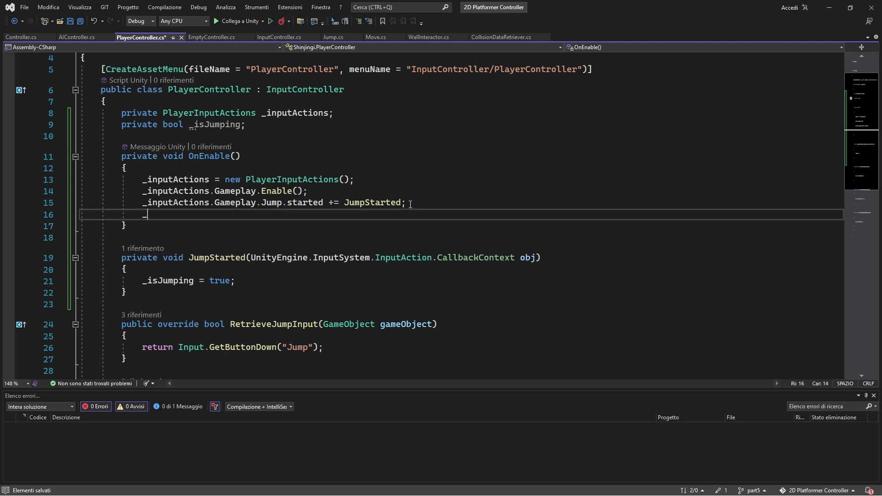
{"action": "type", "text": "_inputActions.Gameplay.Jump.canceled += JumpCanceled;"}
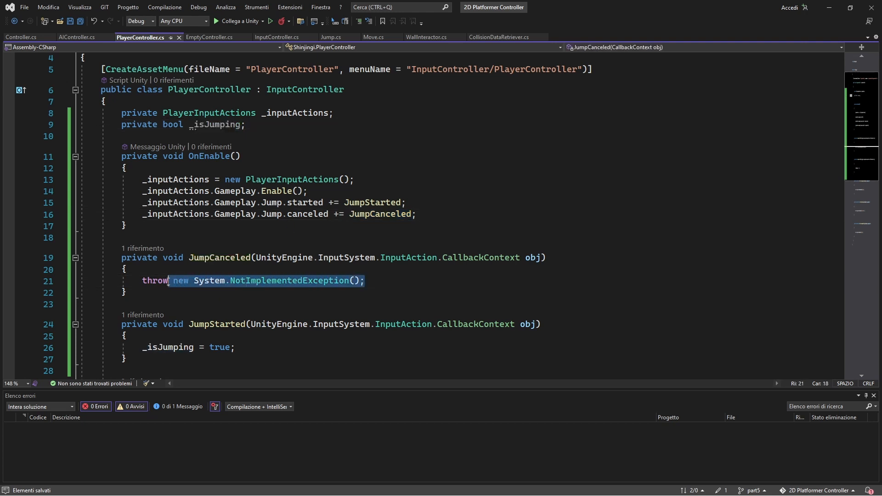
{"action": "type", "text": "_isJumping = false;"}
{"action": "type", "text": "private void OnDisable("}
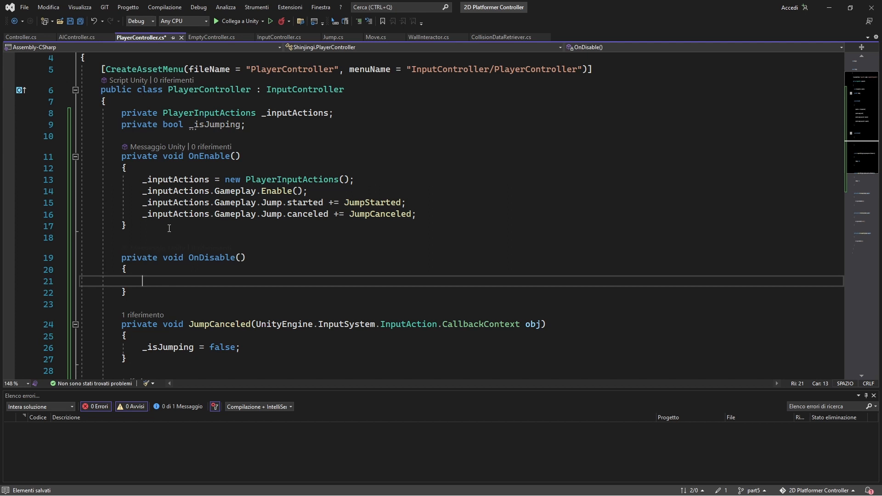
- Write Gameplay.Disable() and _inputActions = null; into the OnDisable body
{"action": "type", "text": "_inputActions.Gameplay.Disable();"}
{"action": "type", "text": "_inputActions.Gameplay.Jump.canceled -= JumpCanceled;"}
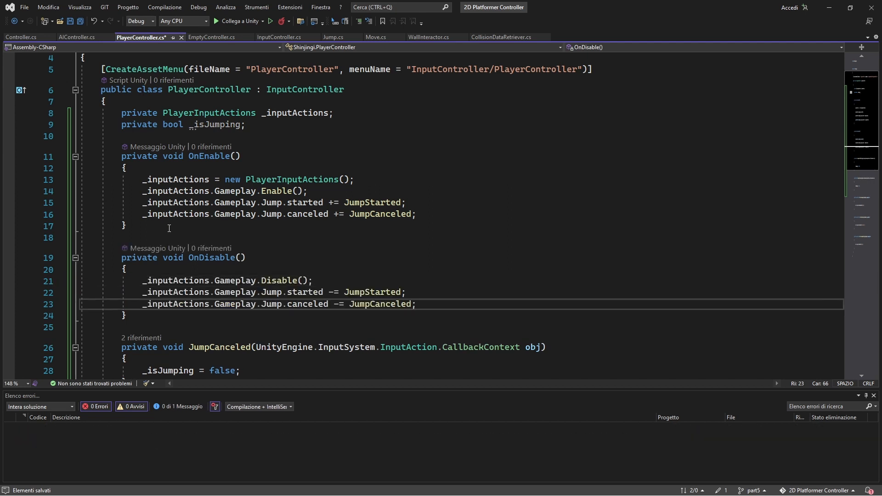
{"action": "key", "text": "enter"}
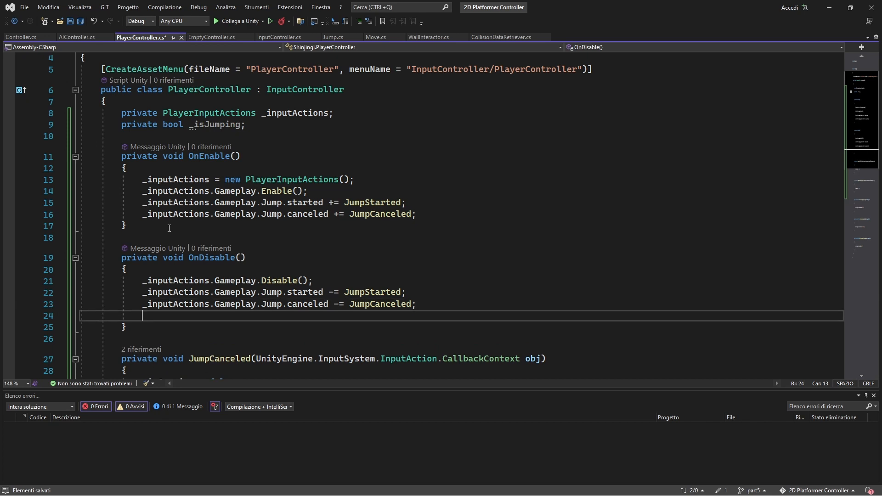
{"action": "type", "text": "_inputActions ="}
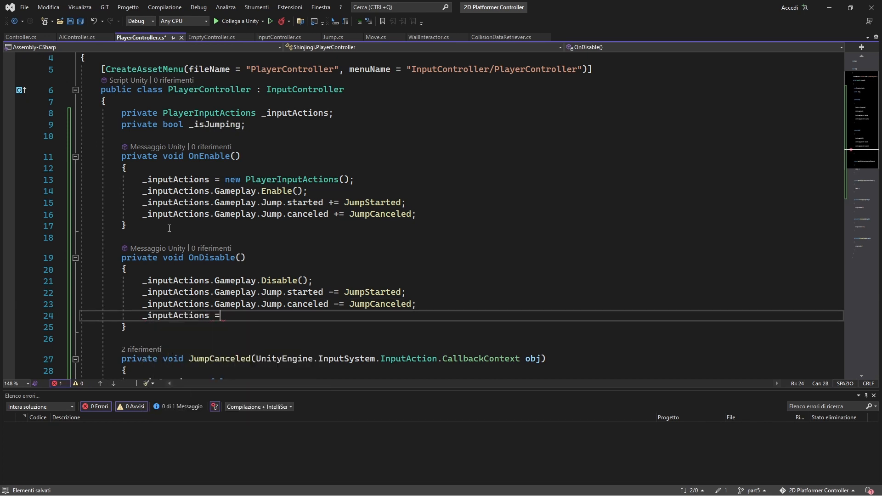
{"action": "type", "text": "null;"}
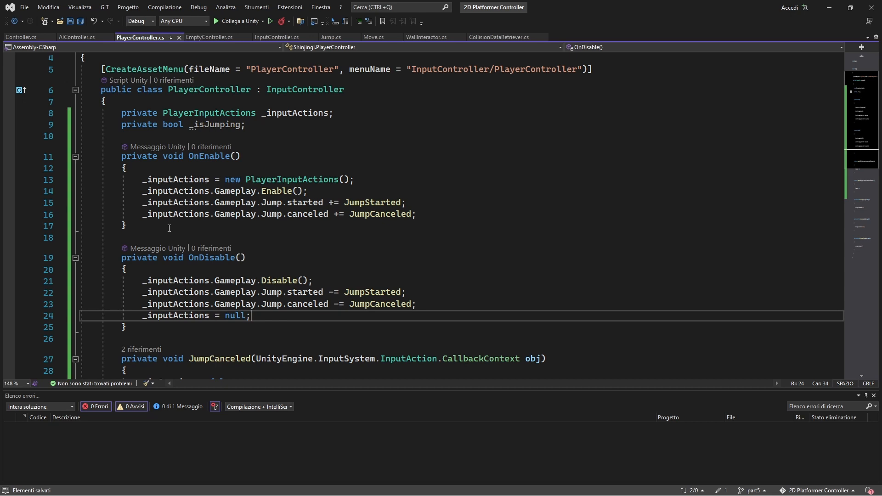
{"action": "mouse_move", "coordinate": [304, 238]}
{"action": "type", "text": "return _isJumping;"}
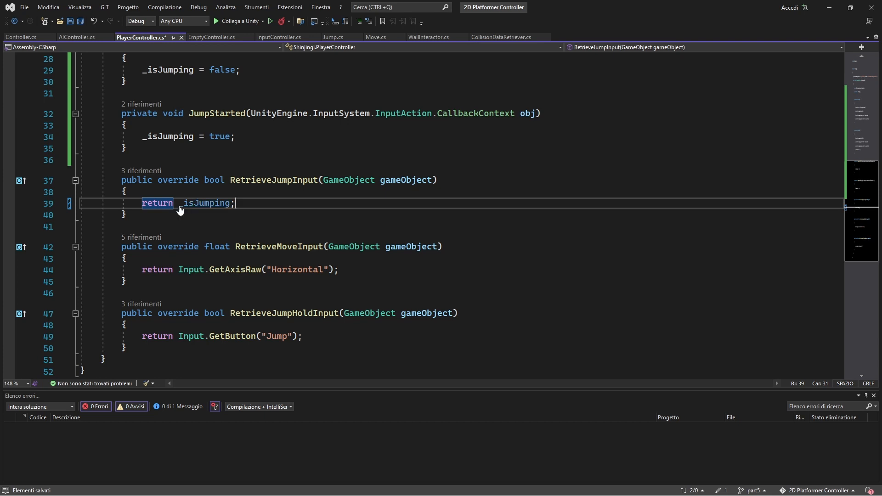
- Save PlayerController and select the old horizontal axis call in RetrieveMoveInput for replacement
{"action": "key", "text": "ctrl+s"}
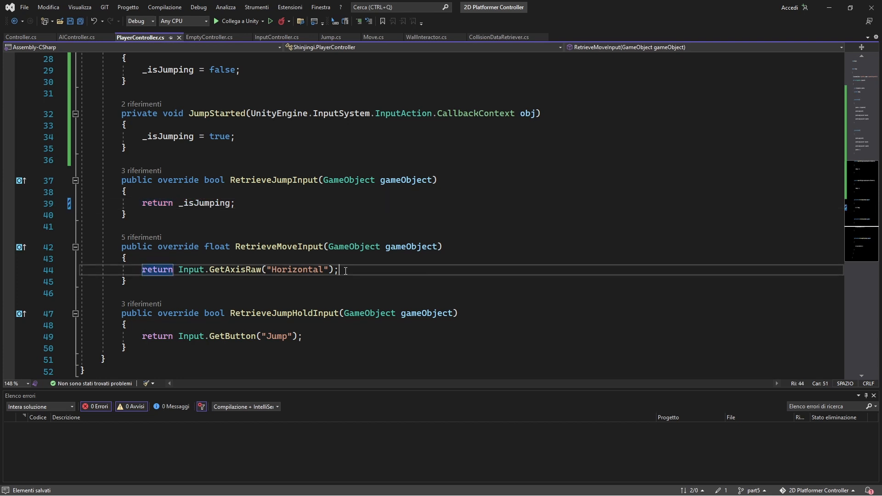
{"action": "double_click", "coordinate": [191, 269]}
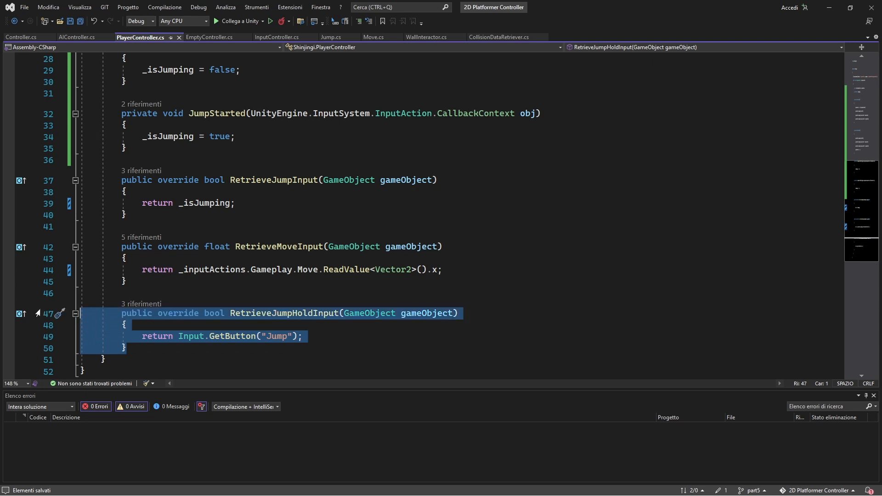
- Delete RetrieveJumpHoldInput, check InputController.cs, and switch to the Jump.cs tab
{"action": "key", "text": "Delete"}
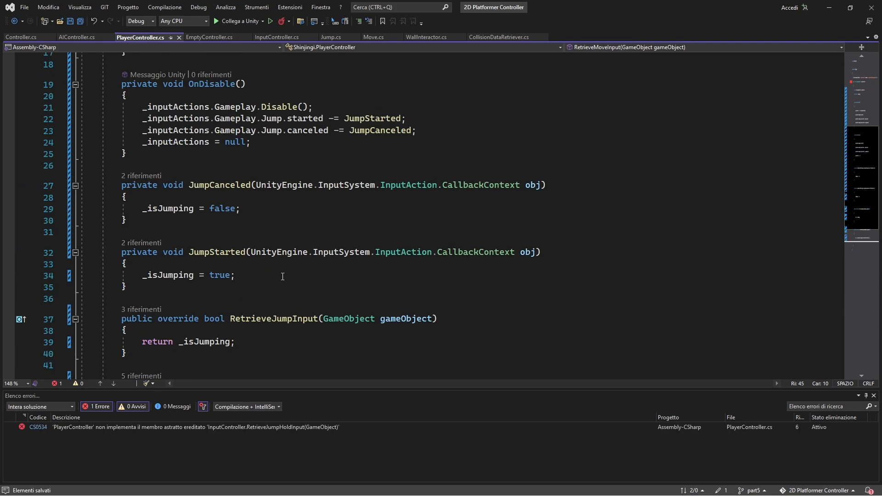
{"action": "left_click", "coordinate": [274, 36]}
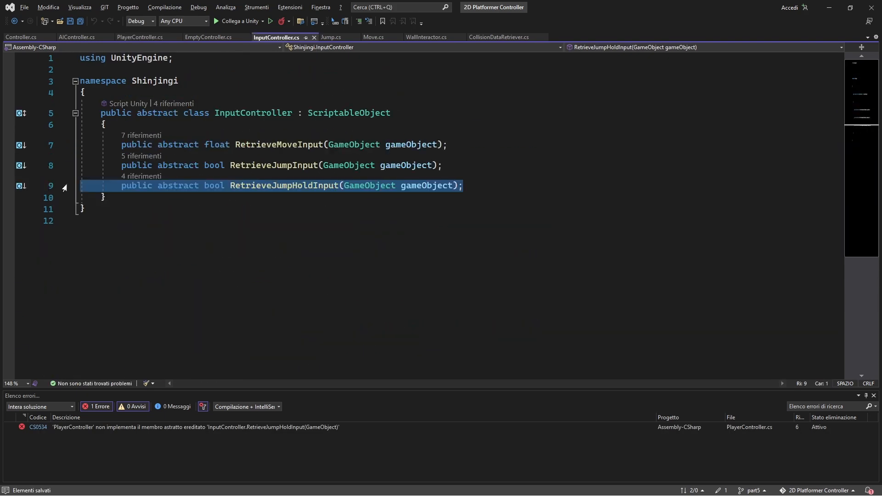
{"action": "left_click", "coordinate": [76, 36]}
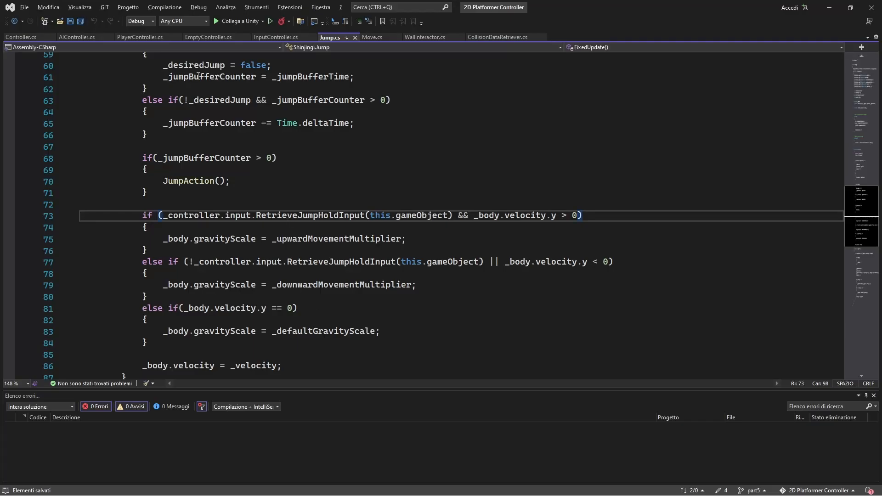
{"action": "left_click", "coordinate": [61, 215]}
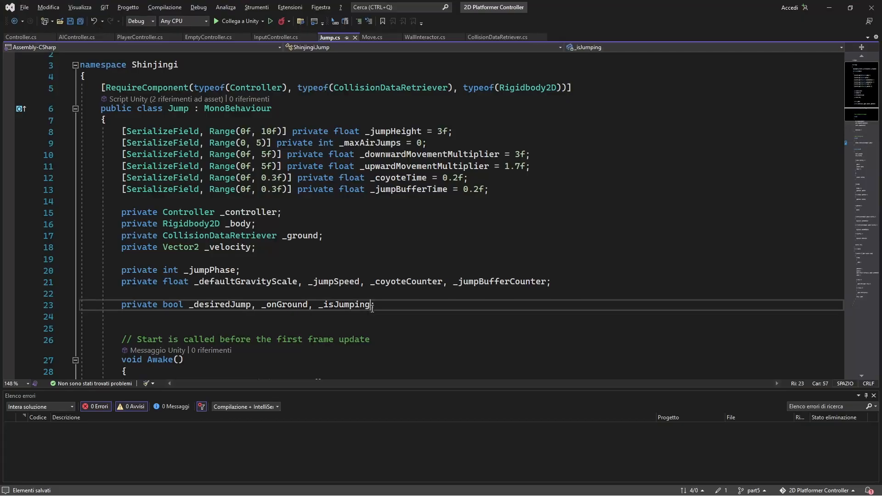
- Declare the _isJumpReset bool in Jump.cs and begin assigning it in Awake, saving the script
{"action": "type", "text": "_is"}
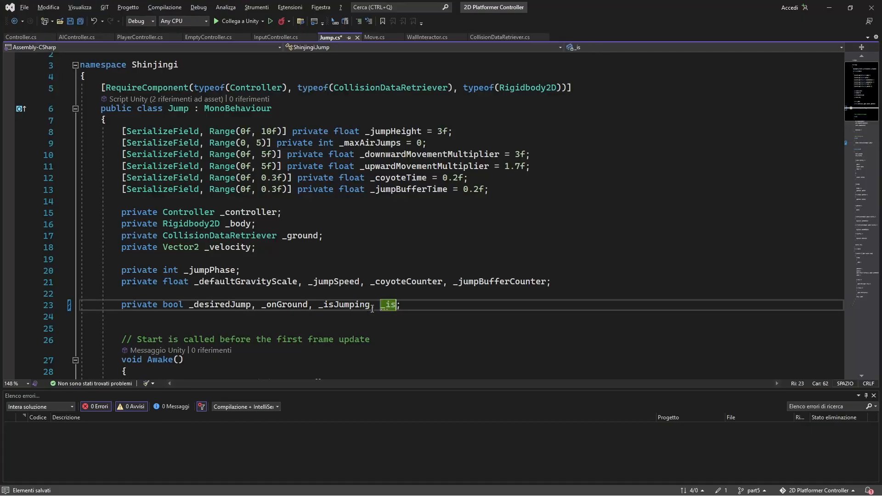
{"action": "type", "text": "JumpReset"}
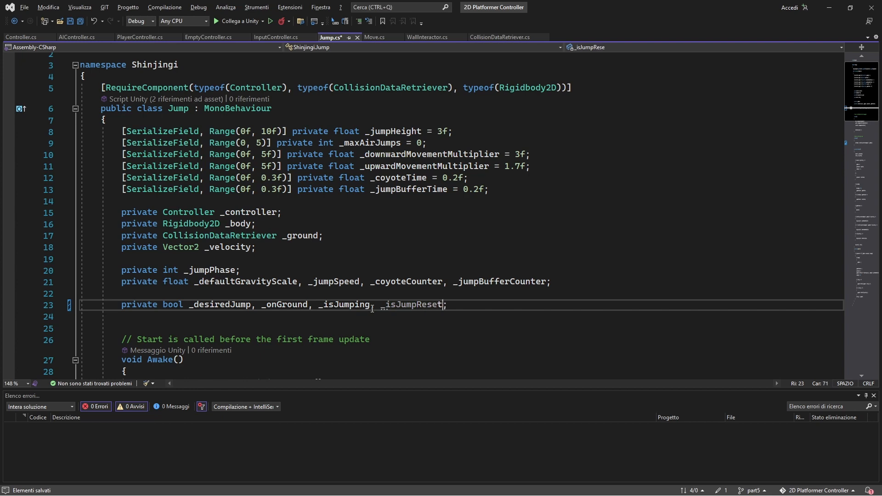
{"action": "double_click", "coordinate": [413, 304]}
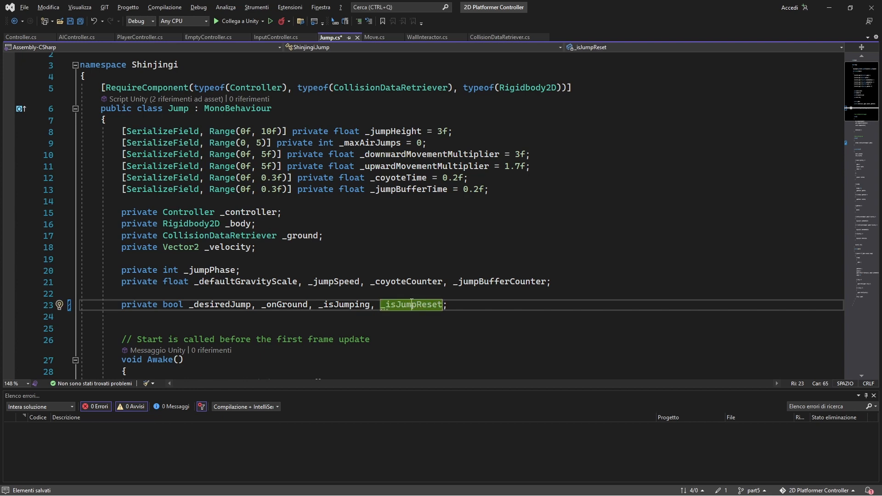
{"action": "type", "text": "_isJumpReset = true;"}
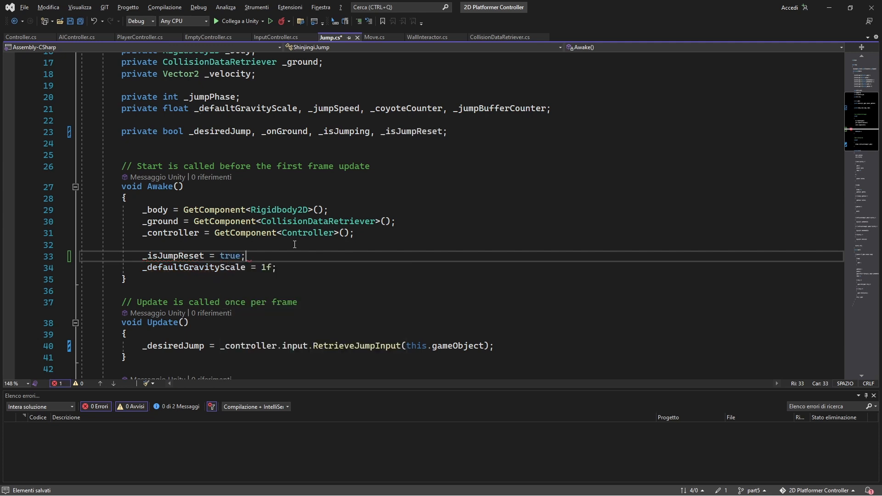
{"action": "key", "text": "ctrl+s"}
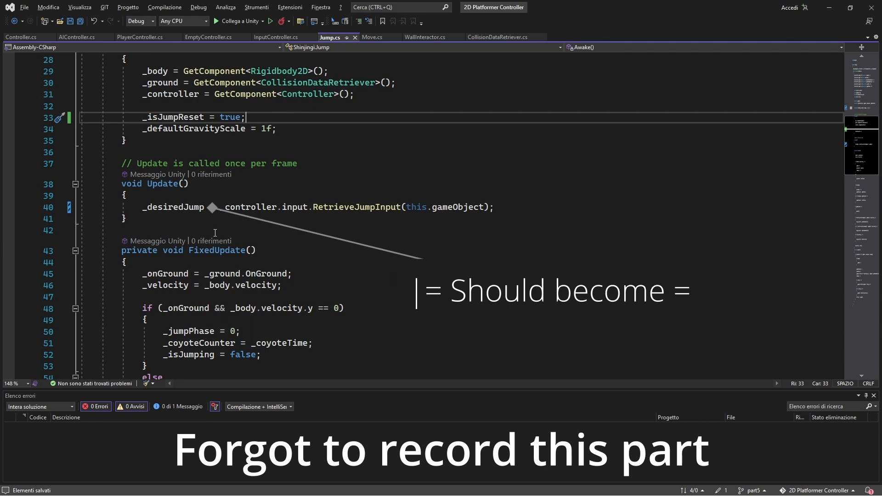
{"action": "type", "text": "="}
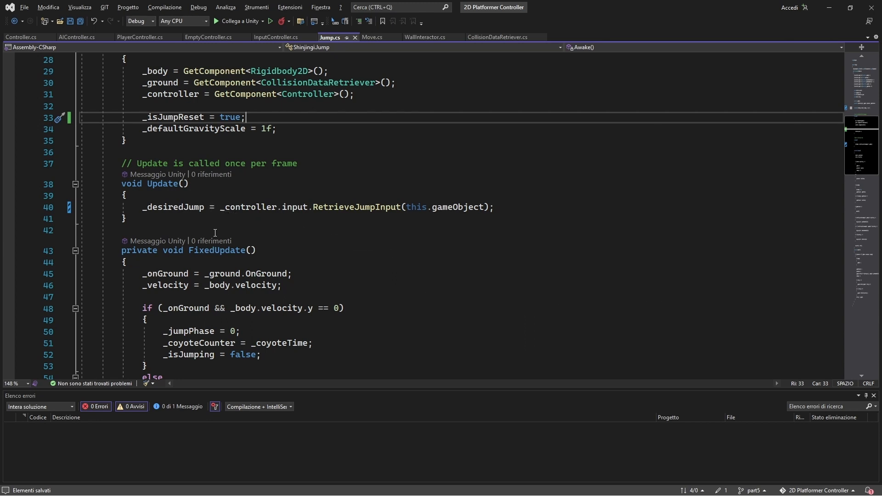
- Clear _isJumpReset with _isJumpReset=false; inside the jump branch of FixedUpdate
{"action": "scroll", "scroll_direction": "down", "scroll_amount": 3}
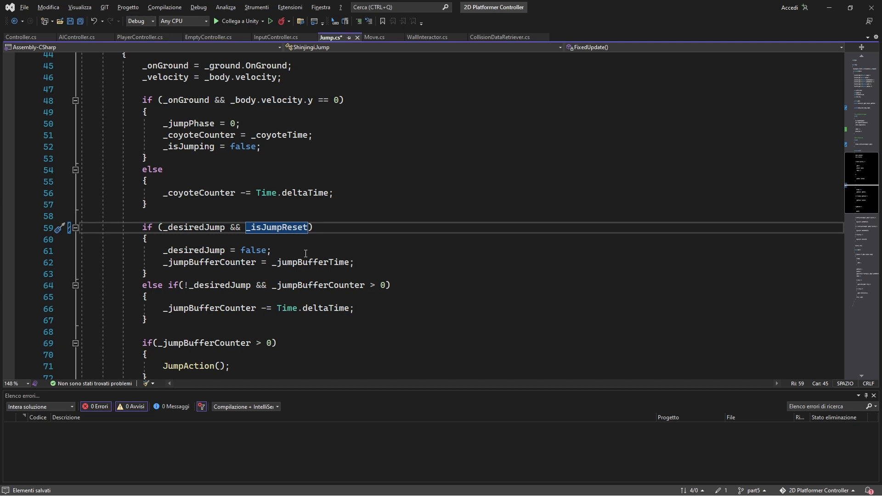
{"action": "type", "text": "_isJumpReset=false;"}
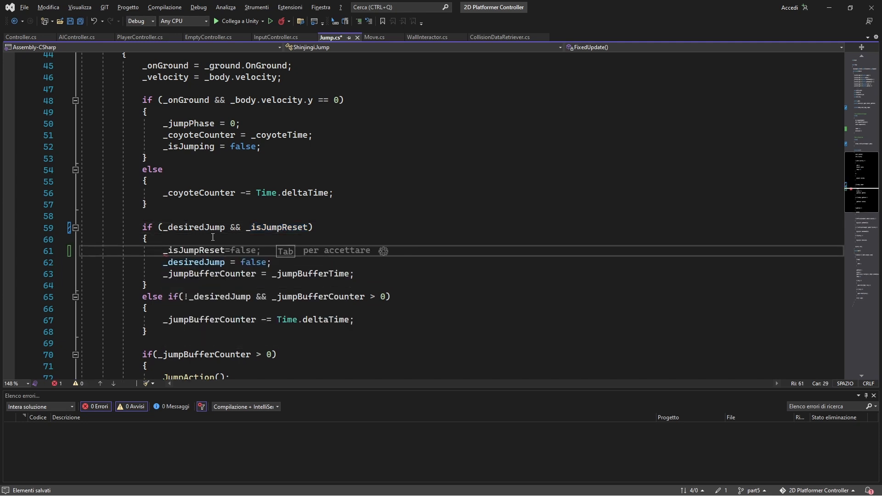
{"action": "key", "text": "Tab"}
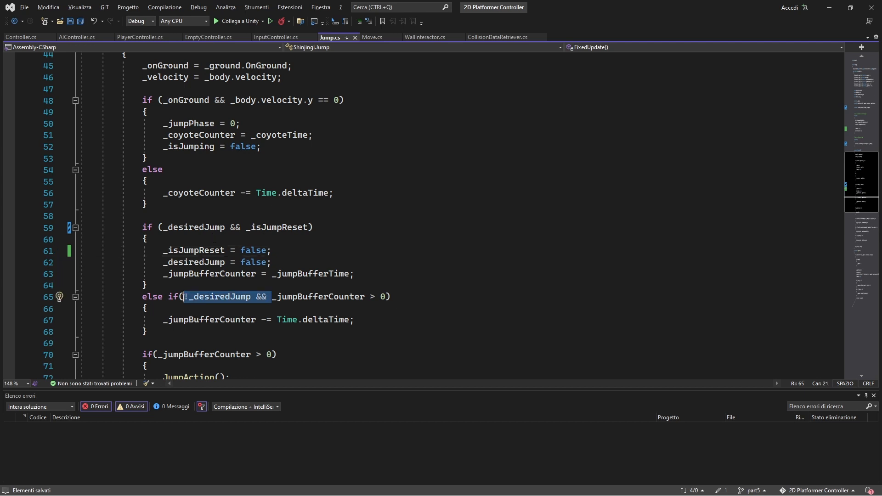
- Drop !_desiredJump from the buffer branch and reset _isJumpReset in a new else-if branch
{"action": "key", "text": "Delete"}
{"action": "type", "text": "else if(!_desiredJump"}
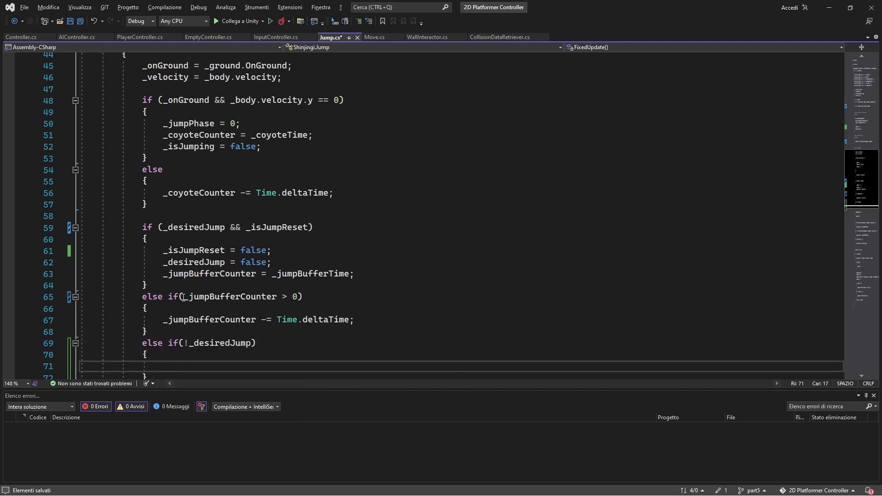
{"action": "type", "text": "_isJumpReset ="}
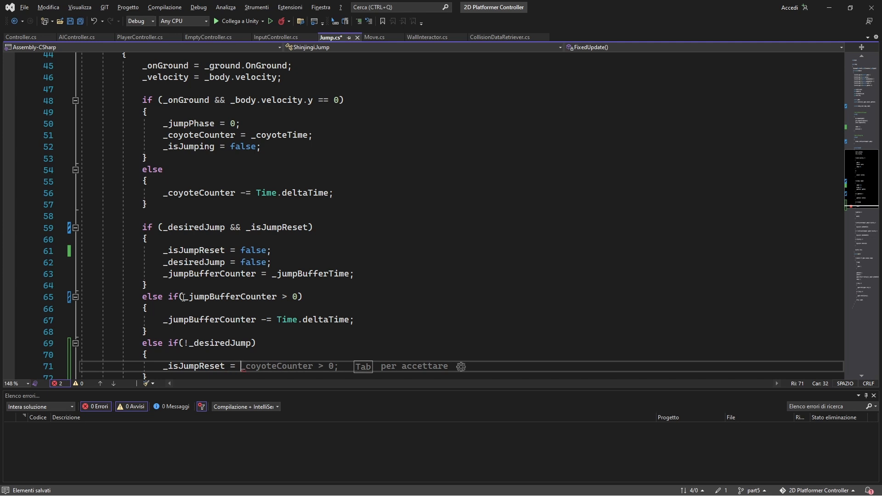
{"action": "key", "text": "Tab"}
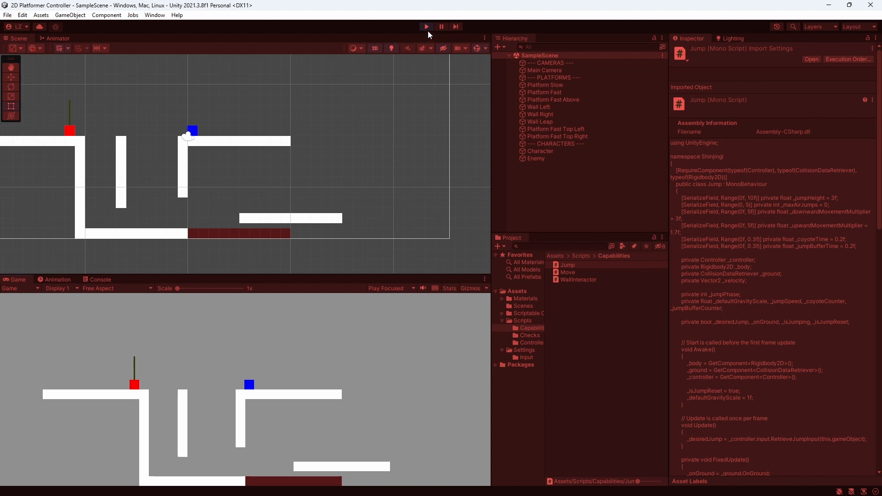
- Exit Play mode and open WallInteractor from the Capabilities folder
{"action": "left_click", "coordinate": [426, 26]}
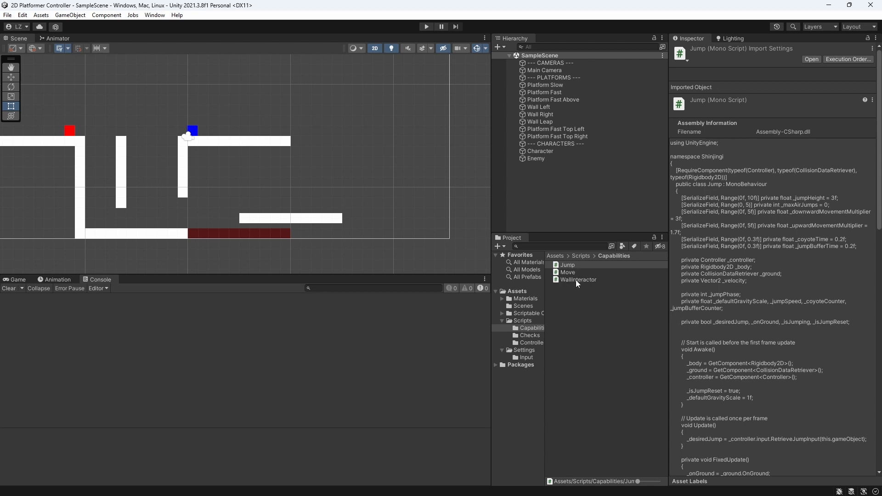
{"action": "left_click", "coordinate": [578, 280]}
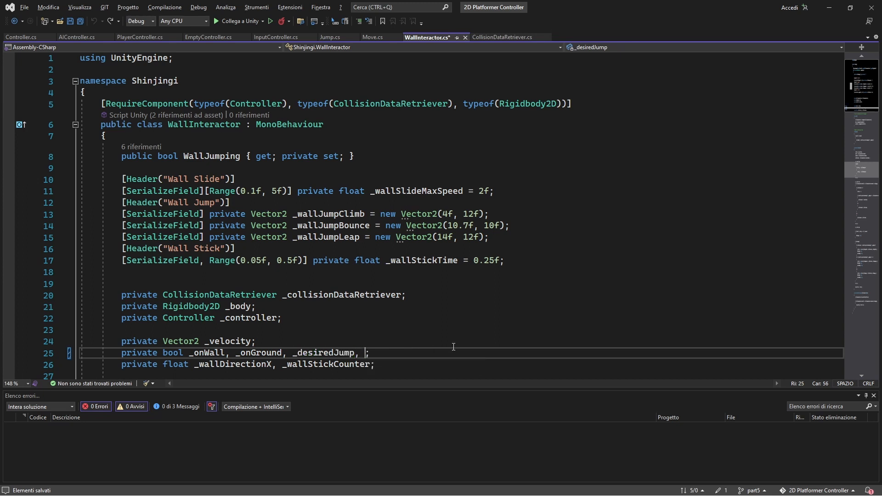
- Declare _isJumpReset in WallInteractor and set _isJumpReset = true; in Start
{"action": "type", "text": "_isJump"}
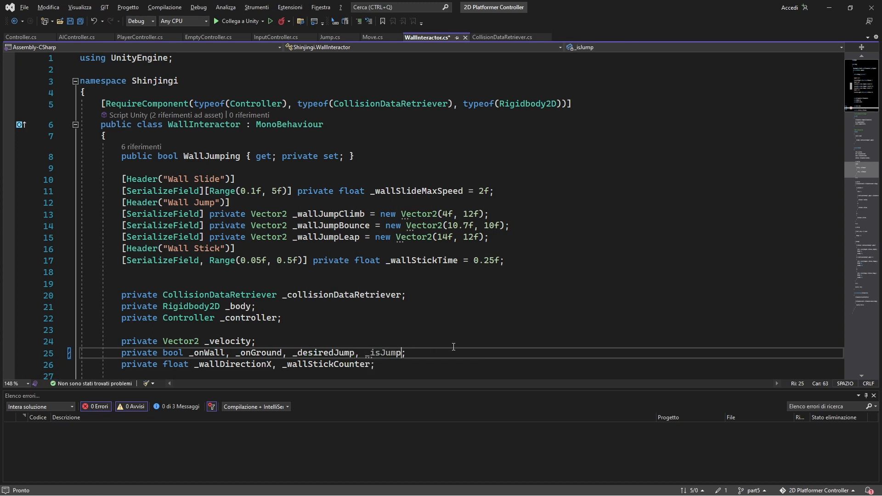
{"action": "type", "text": "Reset"}
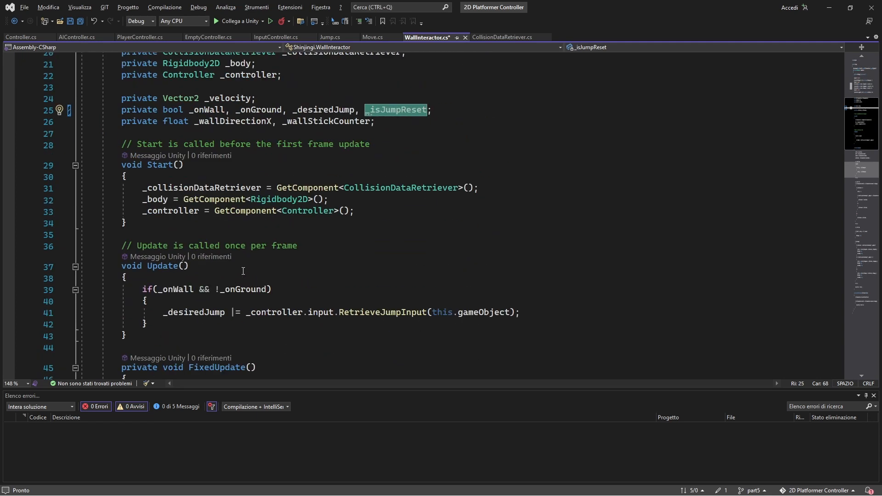
{"action": "type", "text": "_isJumpReset = true;"}
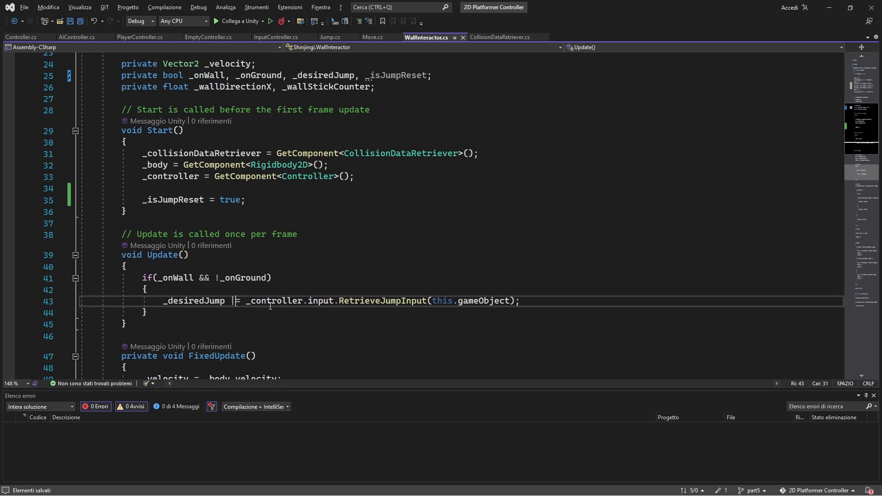
- Add && _isJumpReset to the wall-jump condition and set _isJumpReset = false; in each branch
{"action": "scroll", "scroll_direction": "down", "scroll_amount": 3}
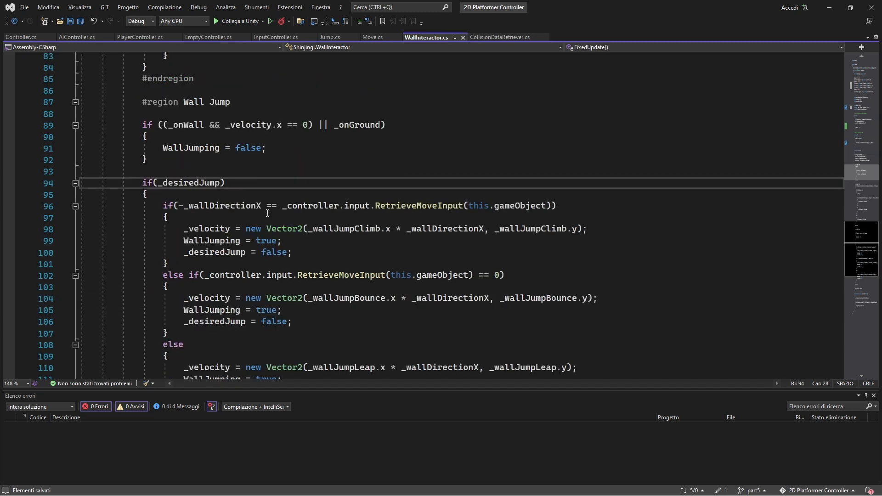
{"action": "type", "text": "&& _isJumpReset"}
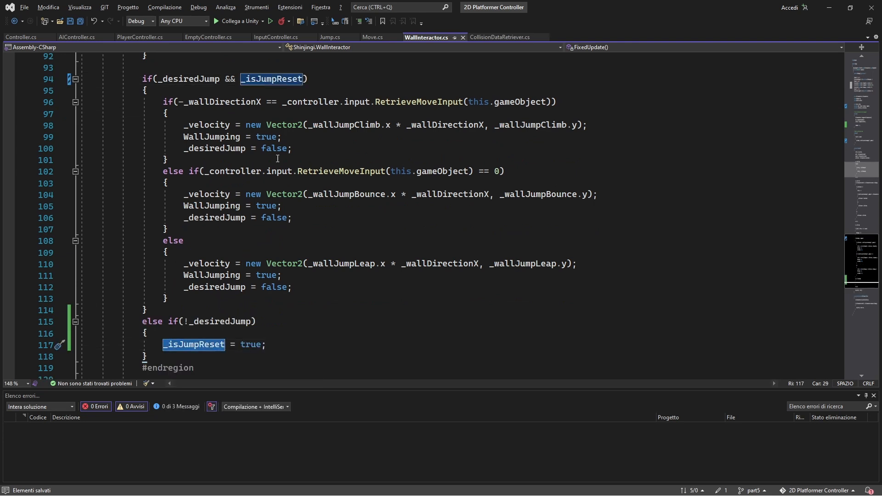
{"action": "type", "text": "_isJumpReset = false;"}
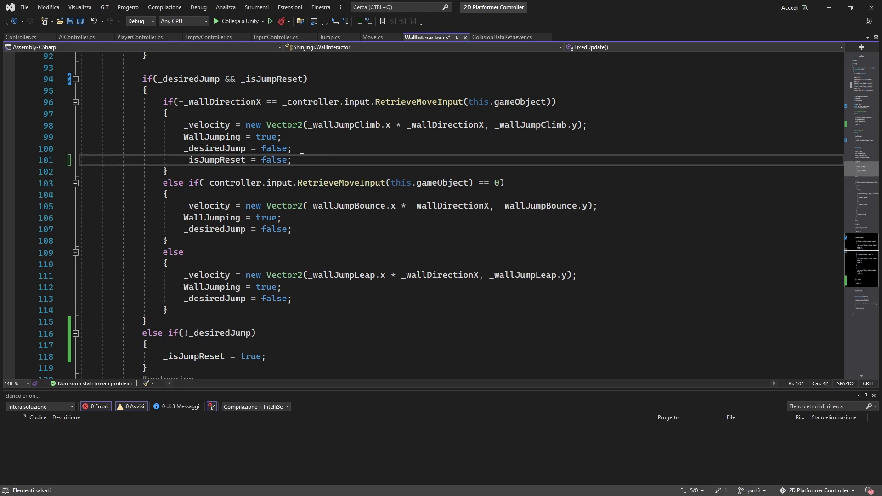
{"action": "type", "text": "_isJumpReset = false;"}
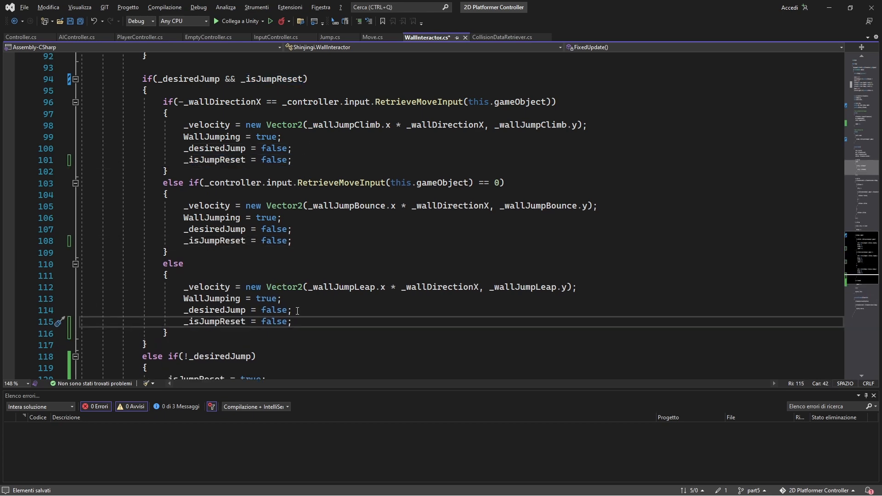
{"action": "scroll", "scroll_direction": "down", "scroll_amount": 3}
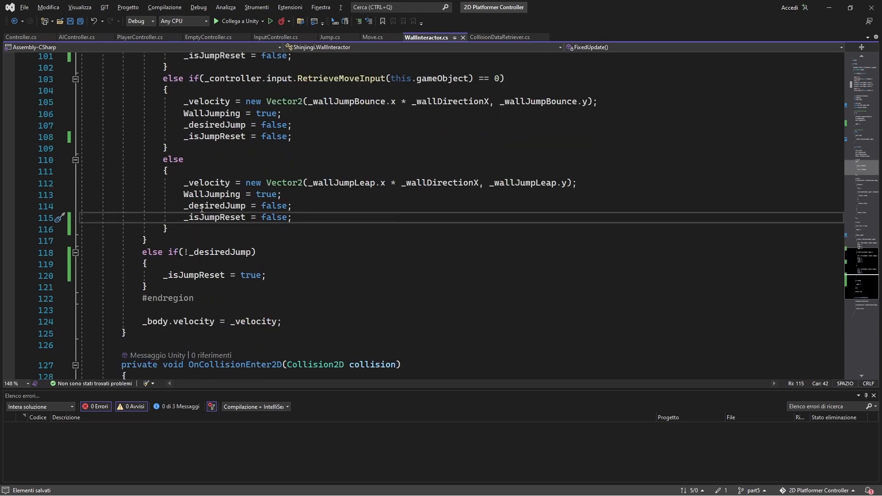
{"action": "scroll", "scroll_direction": "down", "scroll_amount": 3}
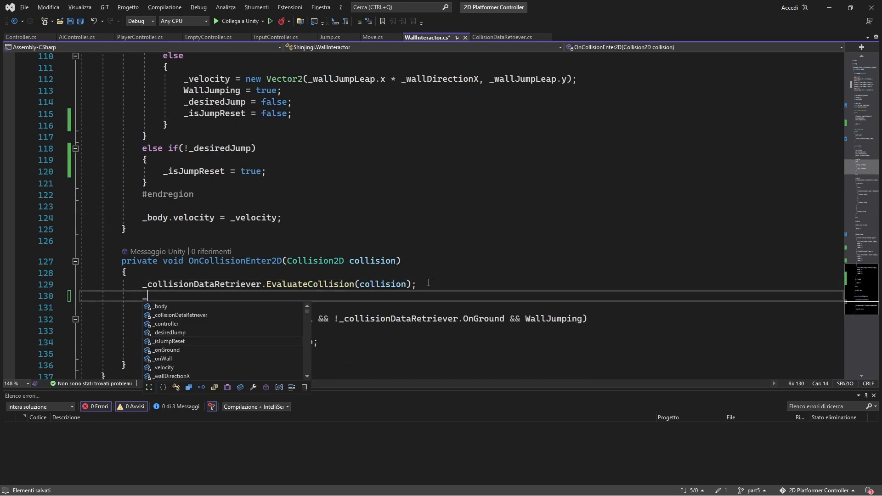
- Add the _isJumpReset = false; assignment in OnCollisionEnter2D
{"action": "type", "text": "_isJumpReset"}
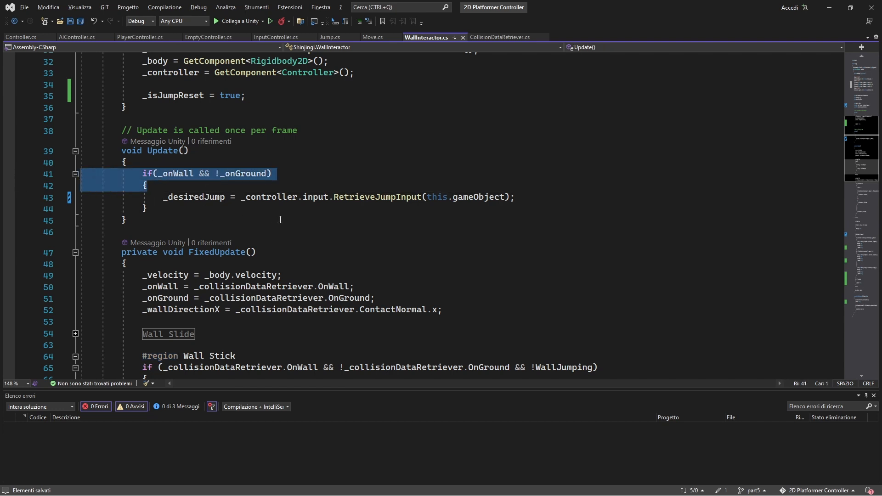
- Select the _onWall condition in WallInteractor's Update to remove the block
{"action": "double_click", "coordinate": [194, 197]}
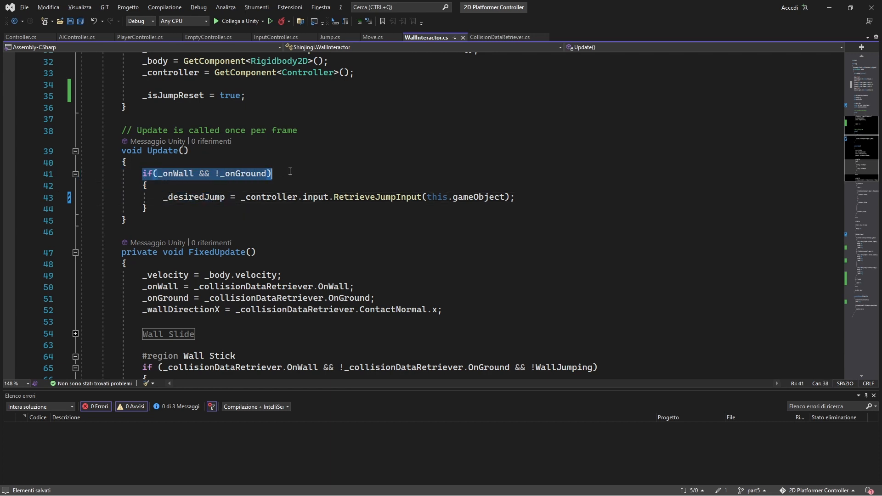
{"action": "mouse_move", "coordinate": [191, 187]}
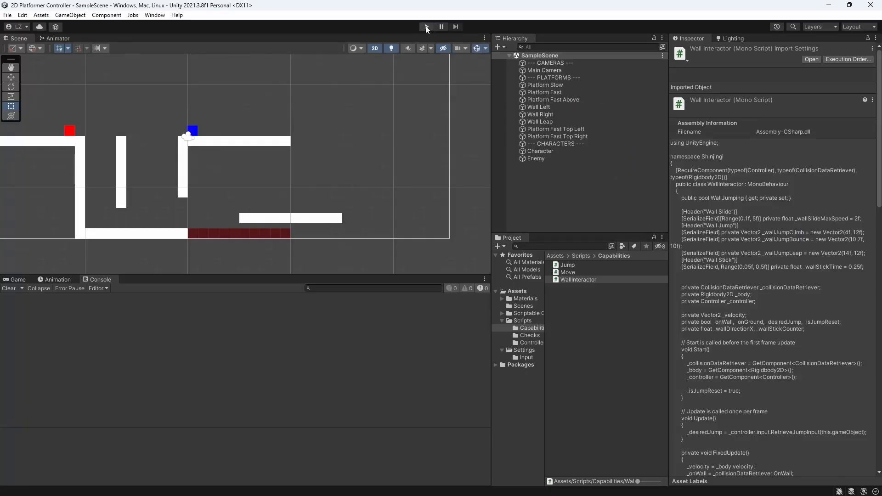
{"action": "left_click", "coordinate": [425, 27]}
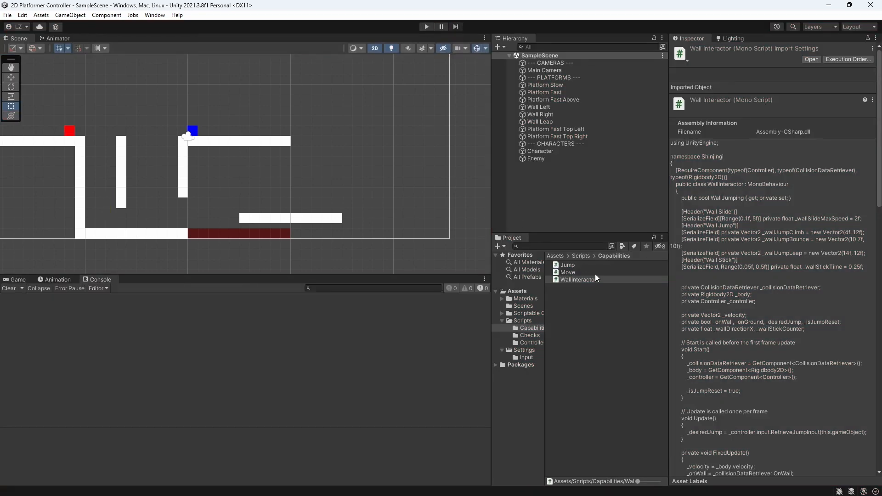
- Enter Play mode to test the character wall-jumping between walls
{"action": "left_click", "coordinate": [425, 27]}
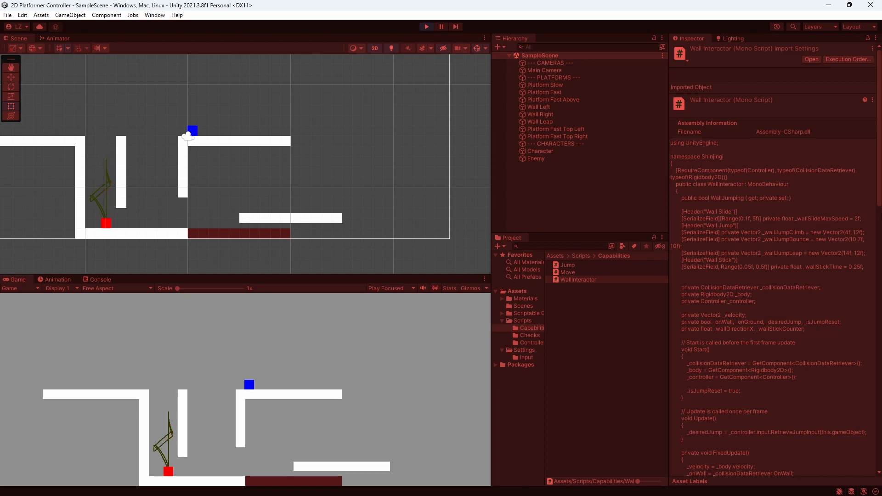
- Back in WallInteractor, wrap the climb check in Mathf.Sign and add Debug.Log(_wallStickCounter); after the jump-reset branch
{"action": "left_click", "coordinate": [425, 26]}
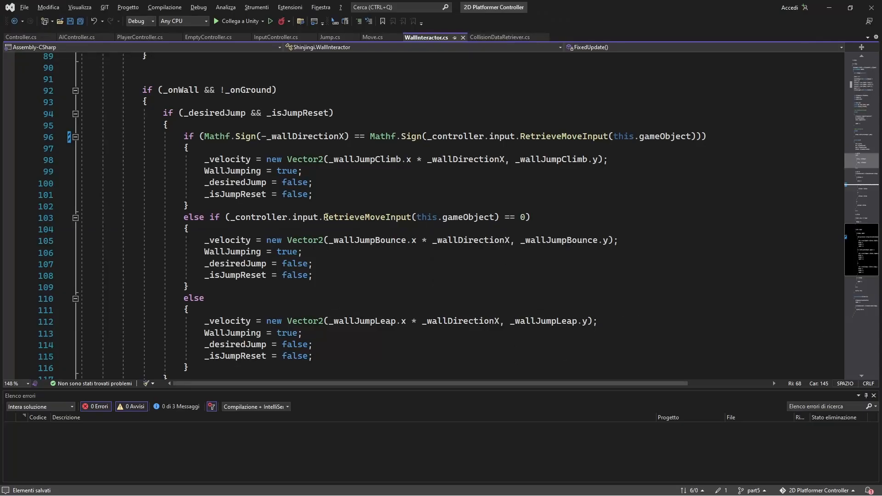
{"action": "left_click_drag", "start_coordinate": [184, 218], "coordinate": [187, 286]}
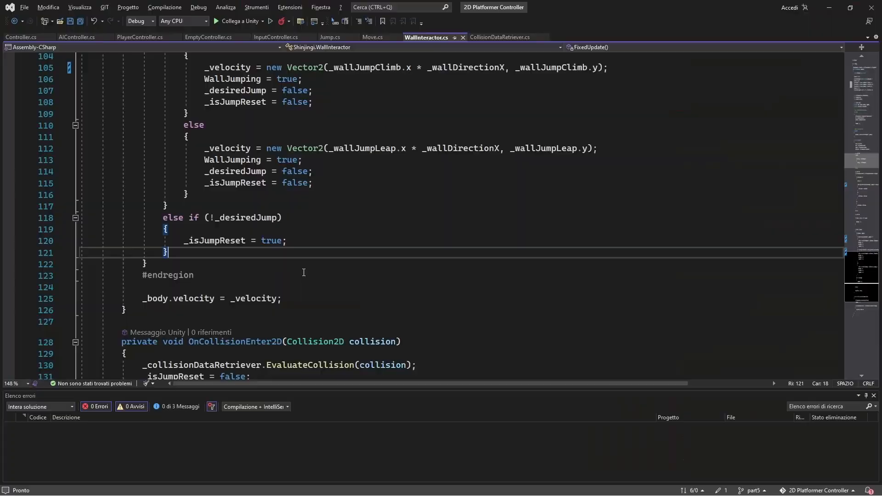
{"action": "type", "text": "Debug.Log"}
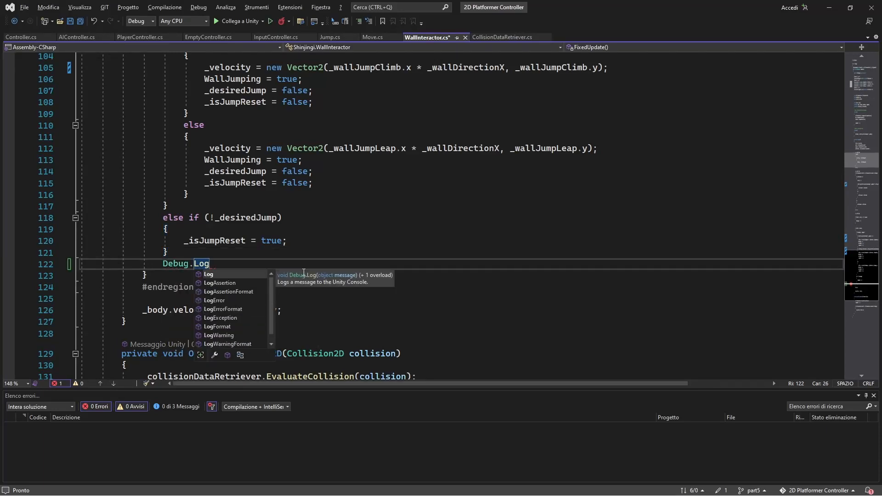
{"action": "type", "text": "(_wallStickCounter);"}
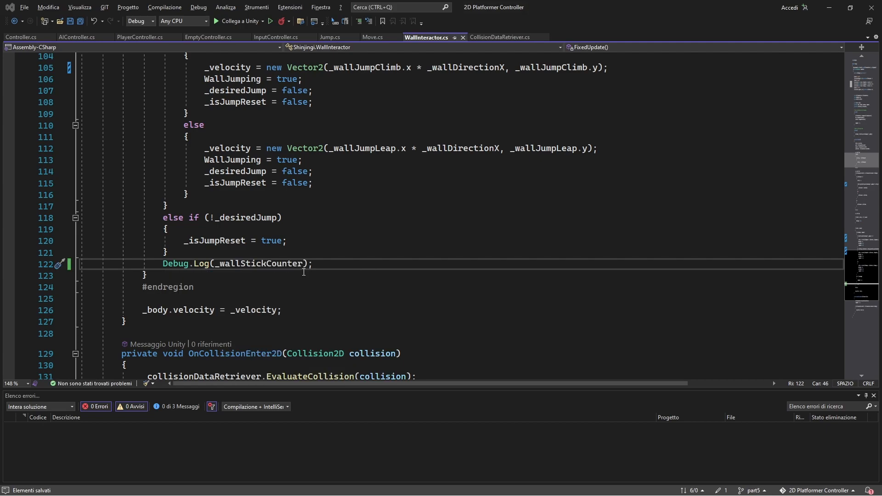